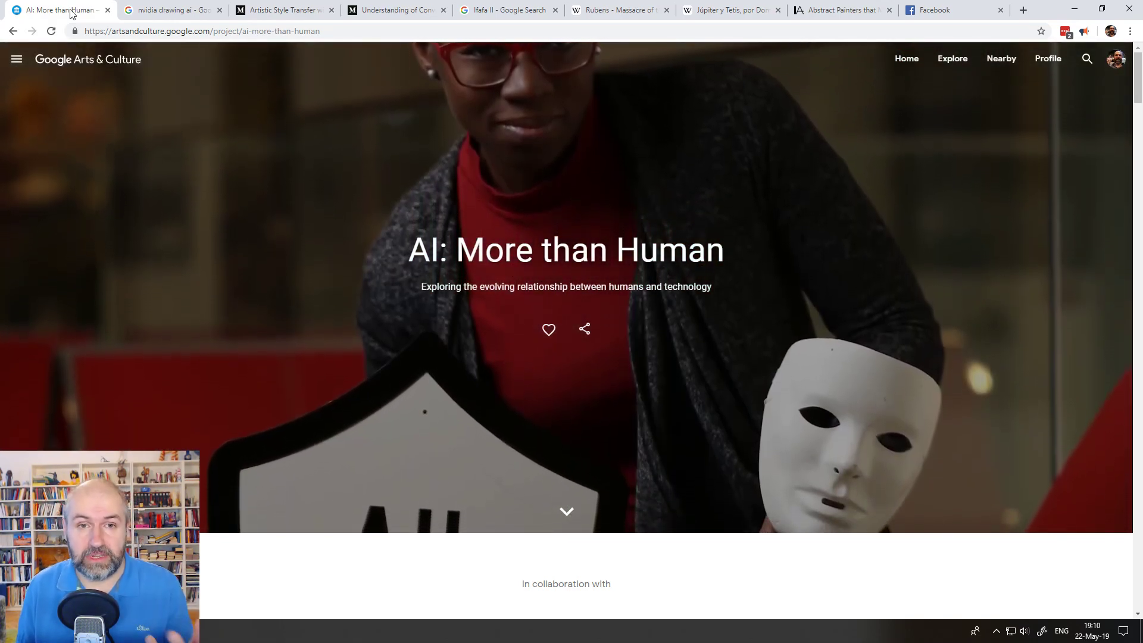
Scroll down past the Barbican banner to the What is AI? and 25 Moments story cards
scroll(down, 3)
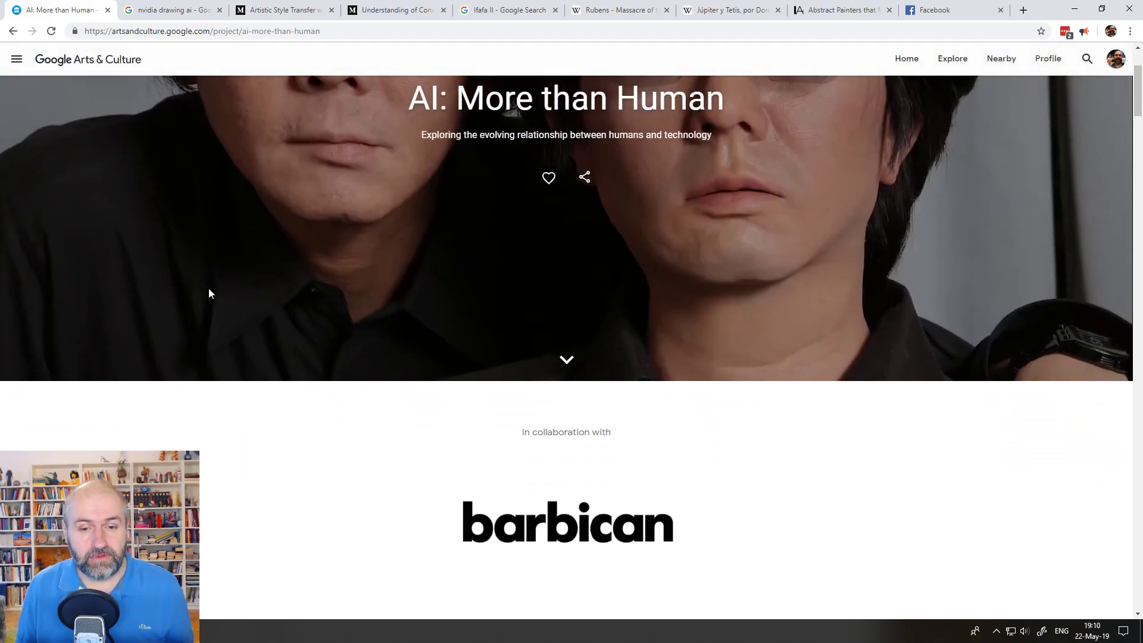
scroll(down, 3)
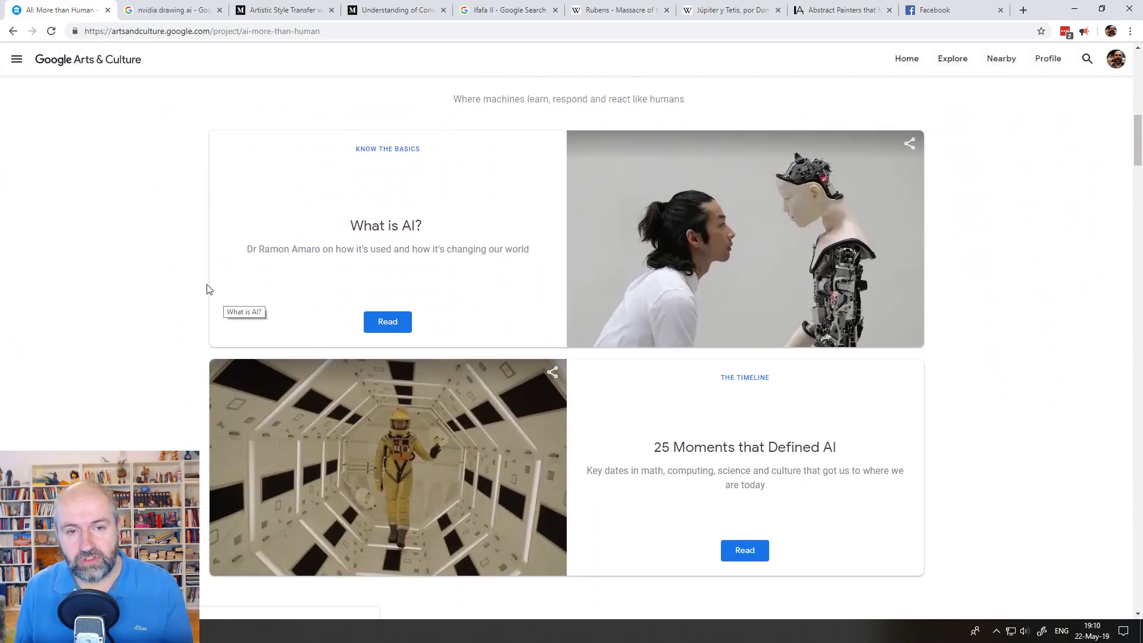
mouse_move(172, 289)
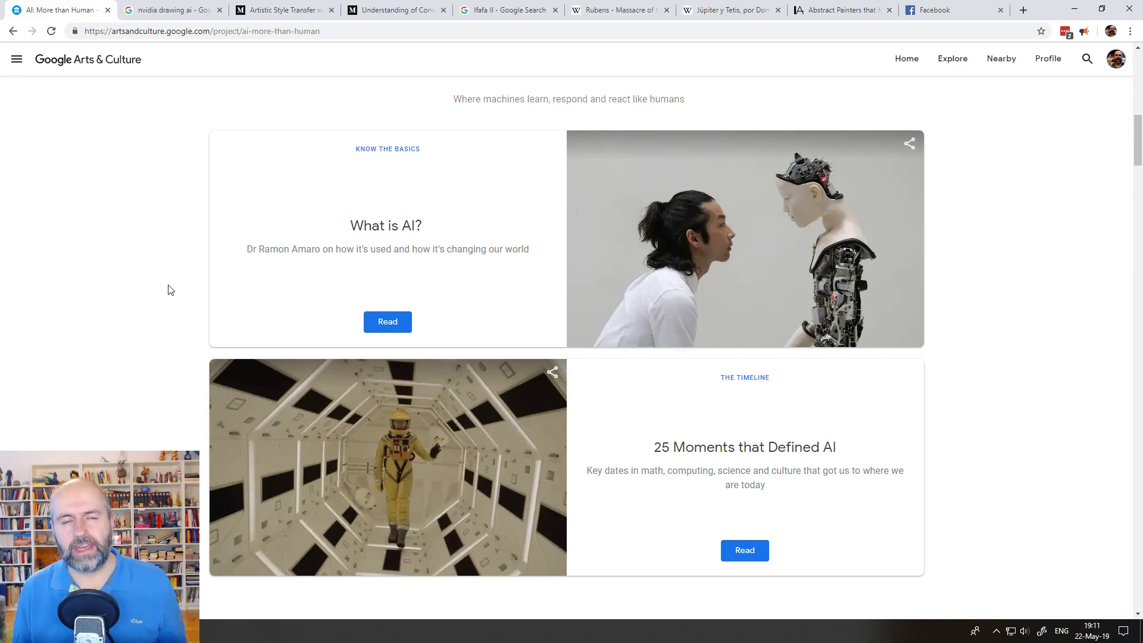
mouse_move(175, 298)
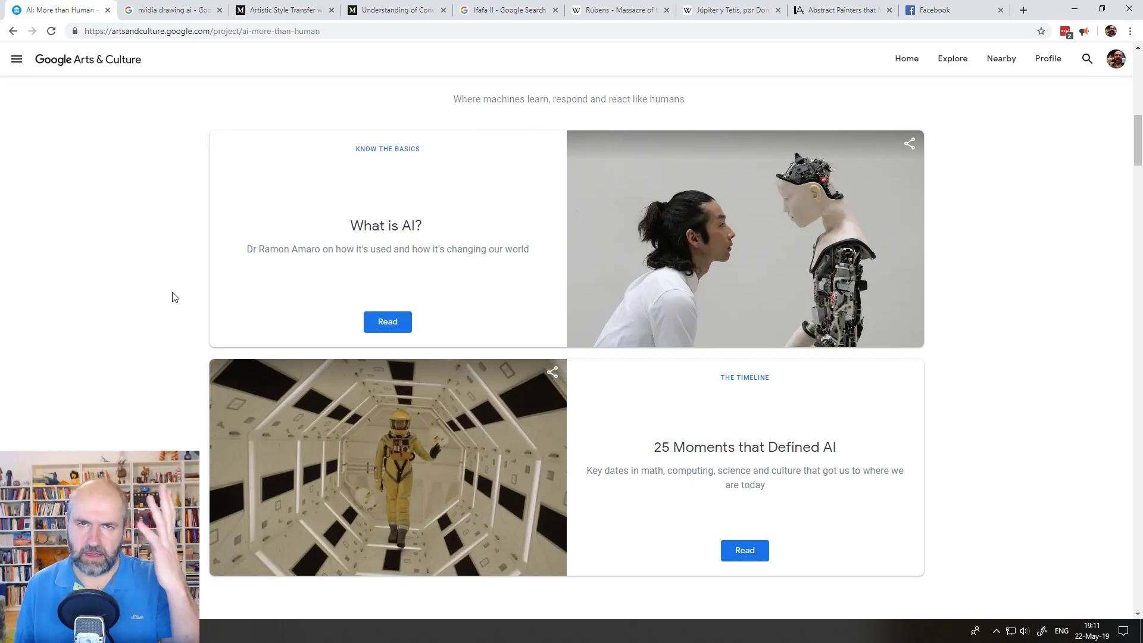
Switch to the 'nvidia drawing ai' image results showing The Verge's doodle-to-landscape preview
click(171, 10)
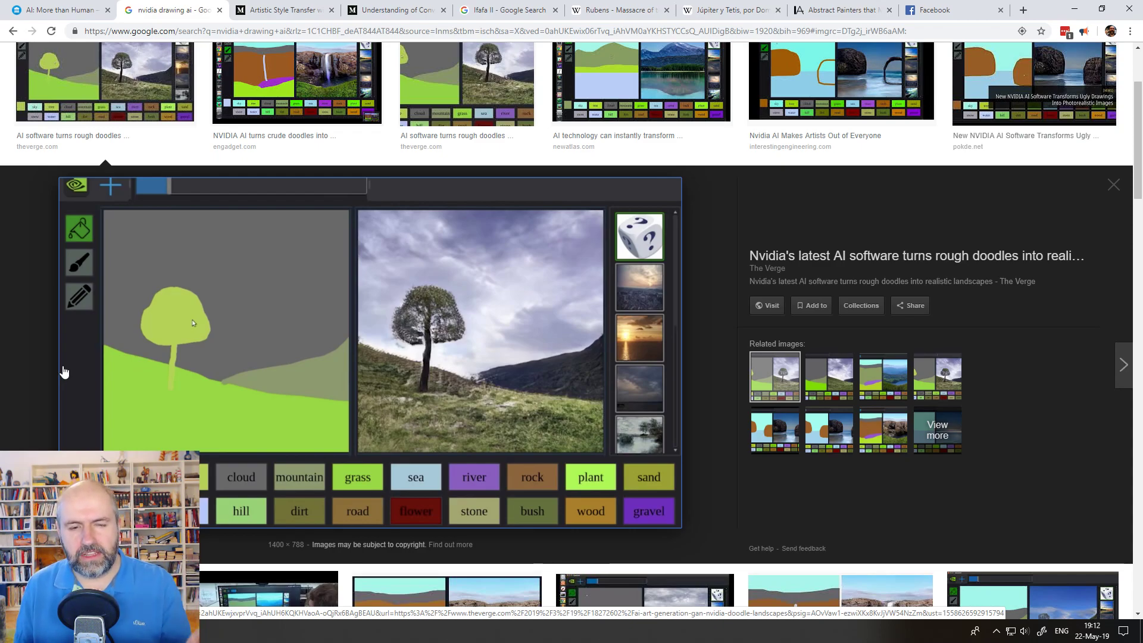
mouse_move(398, 500)
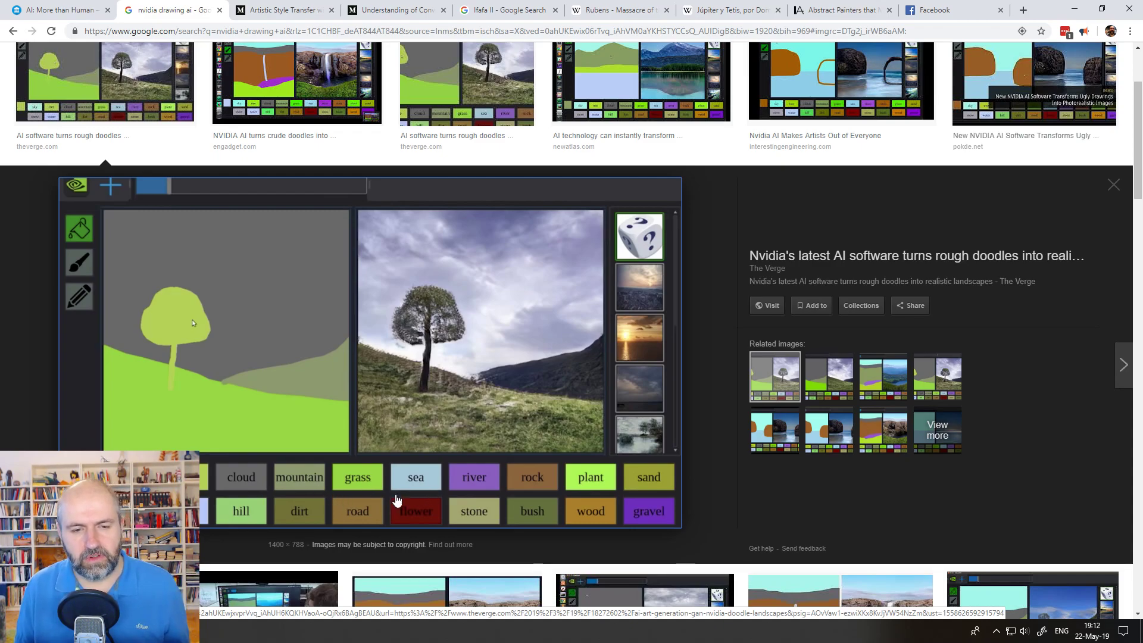
mouse_move(205, 393)
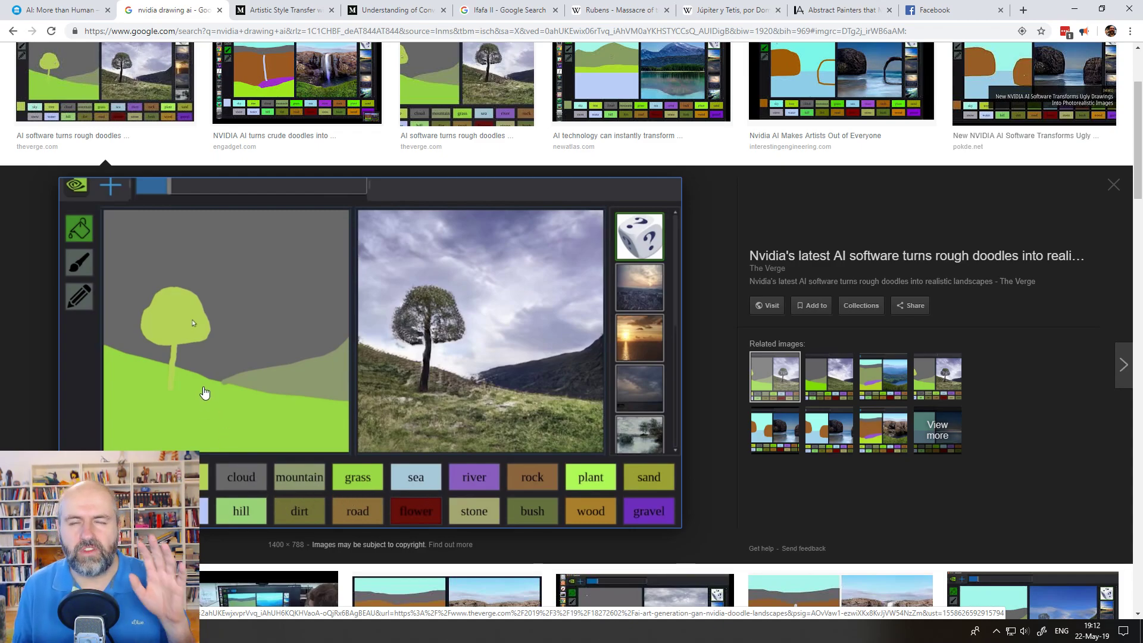
mouse_move(174, 341)
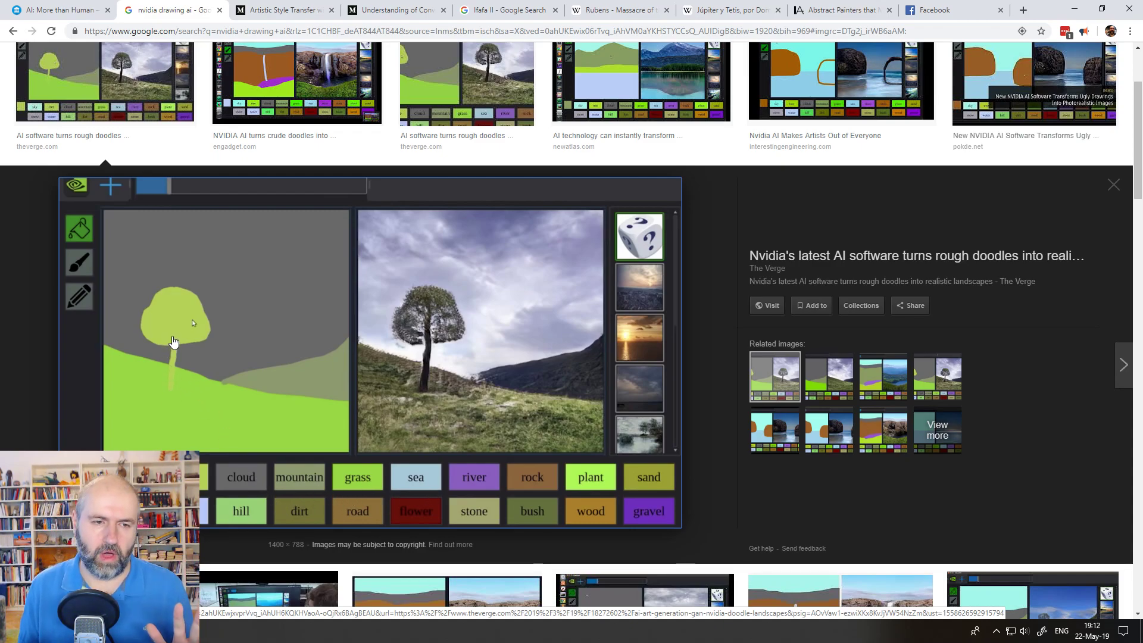
mouse_move(250, 383)
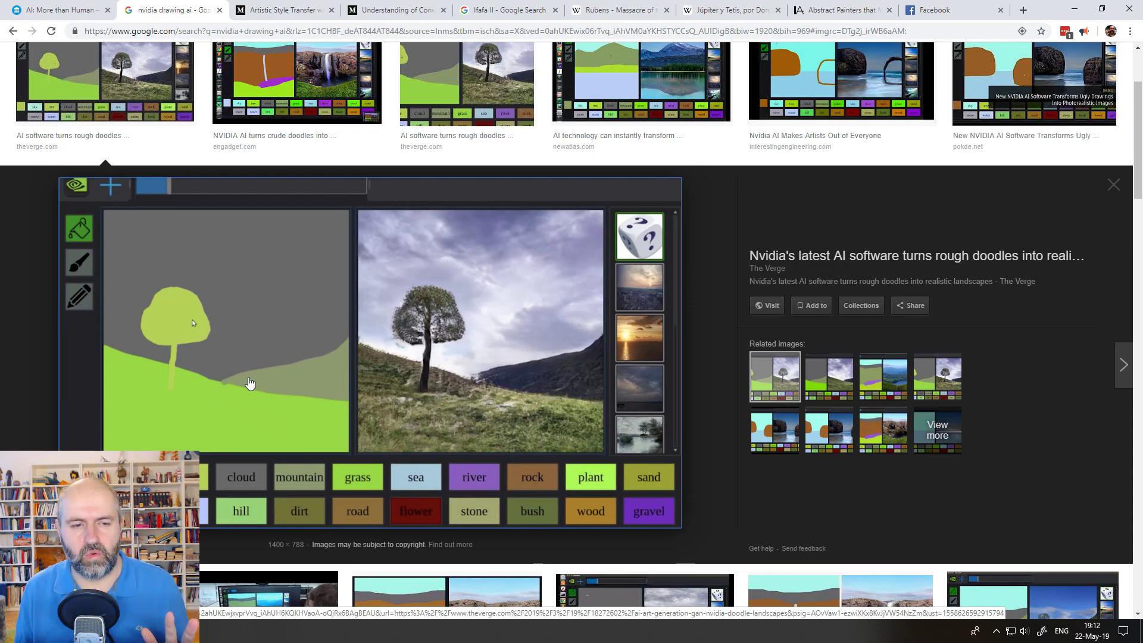
mouse_move(229, 433)
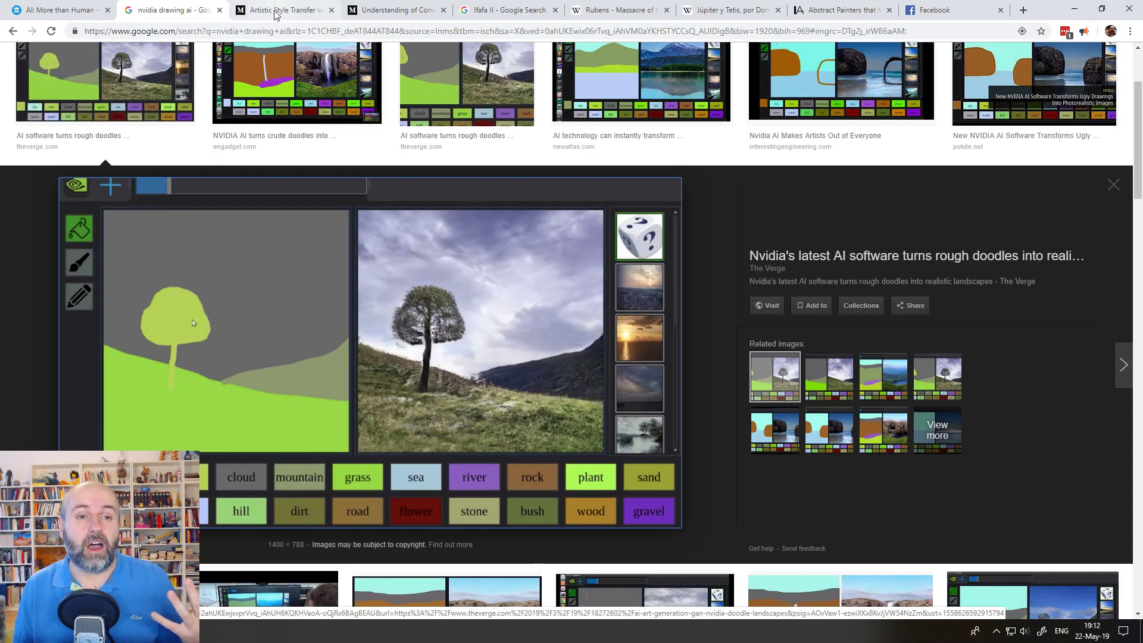
Bring up the Medium style-transfer article at the Landscape plus Scream example
click(290, 10)
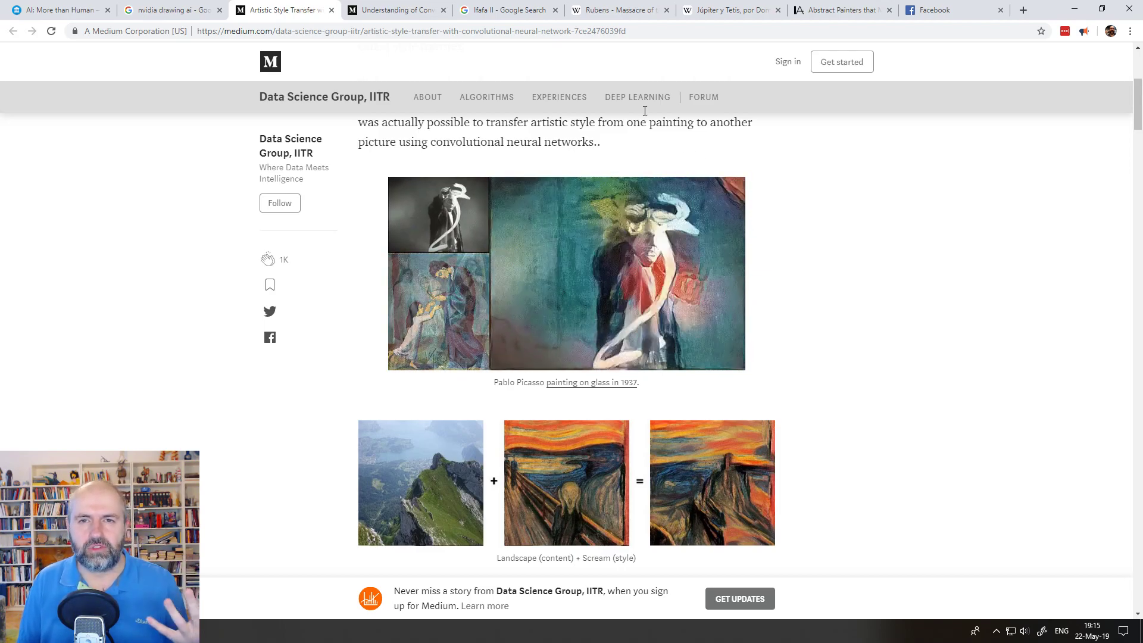
Alternate between Rubens's Massacre of the Innocents and Ingres's Jupiter and Thetis, ending on Ingres
click(618, 9)
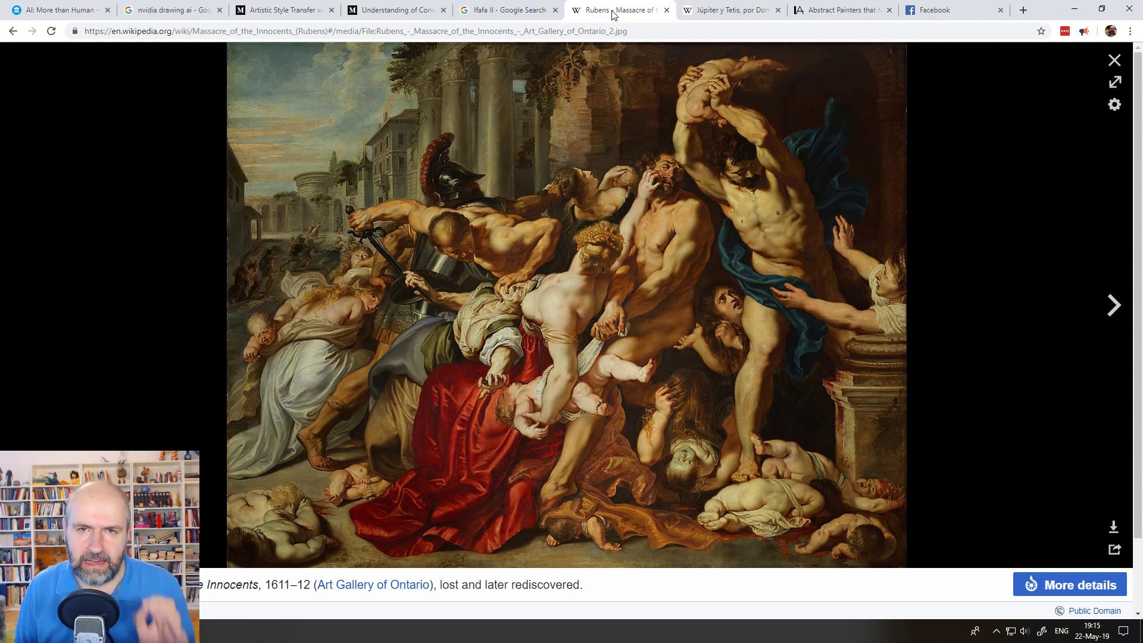
click(738, 9)
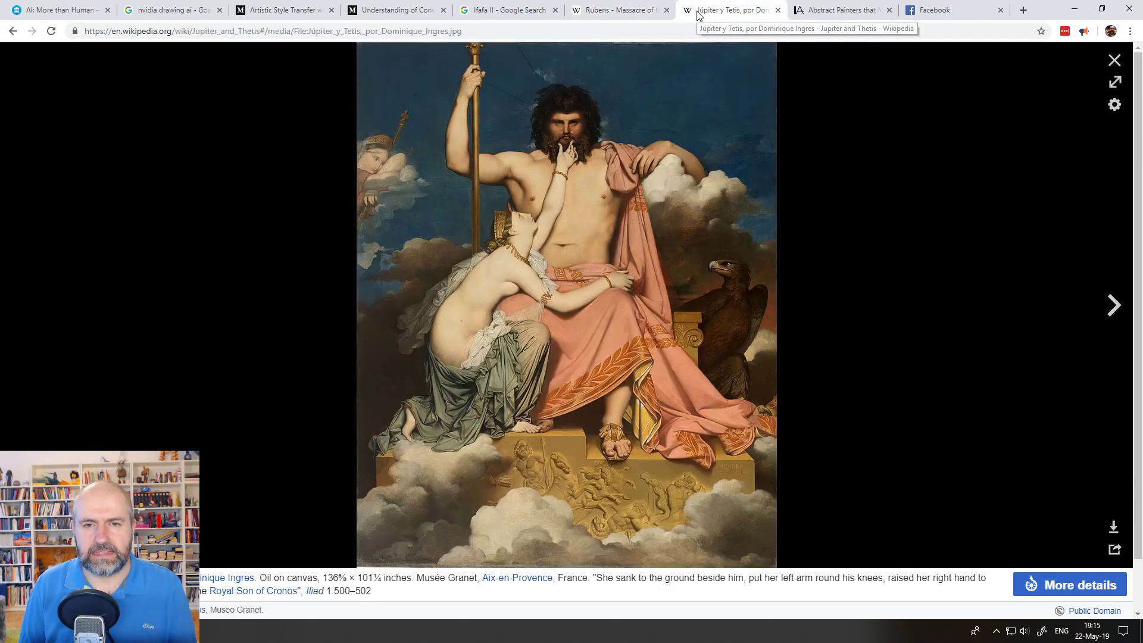
mouse_move(829, 181)
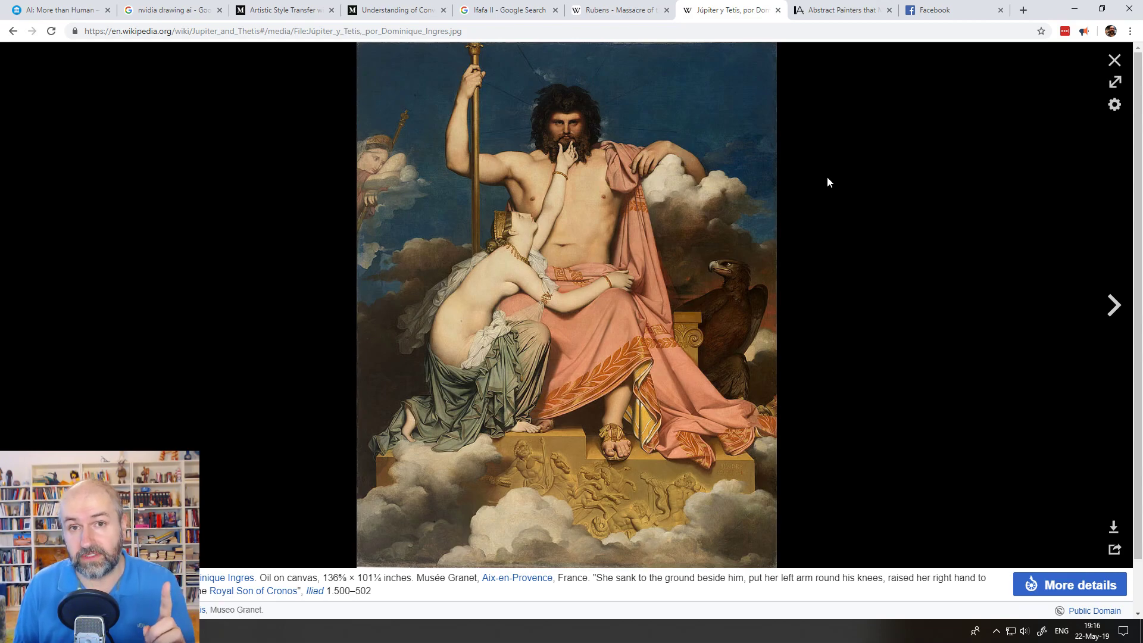
click(619, 10)
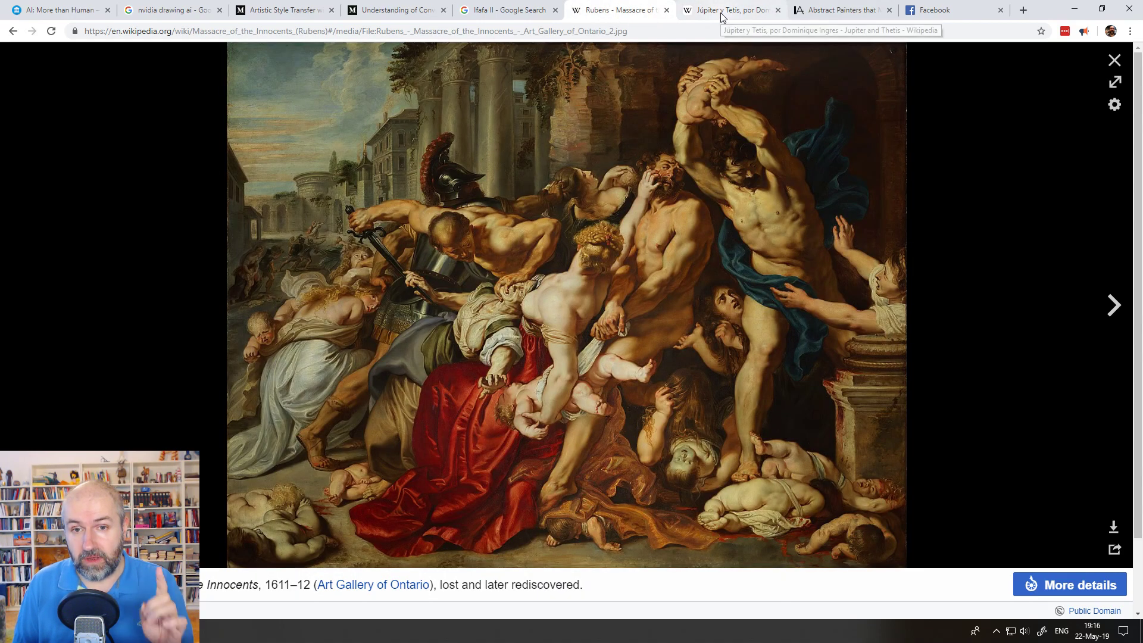
click(729, 10)
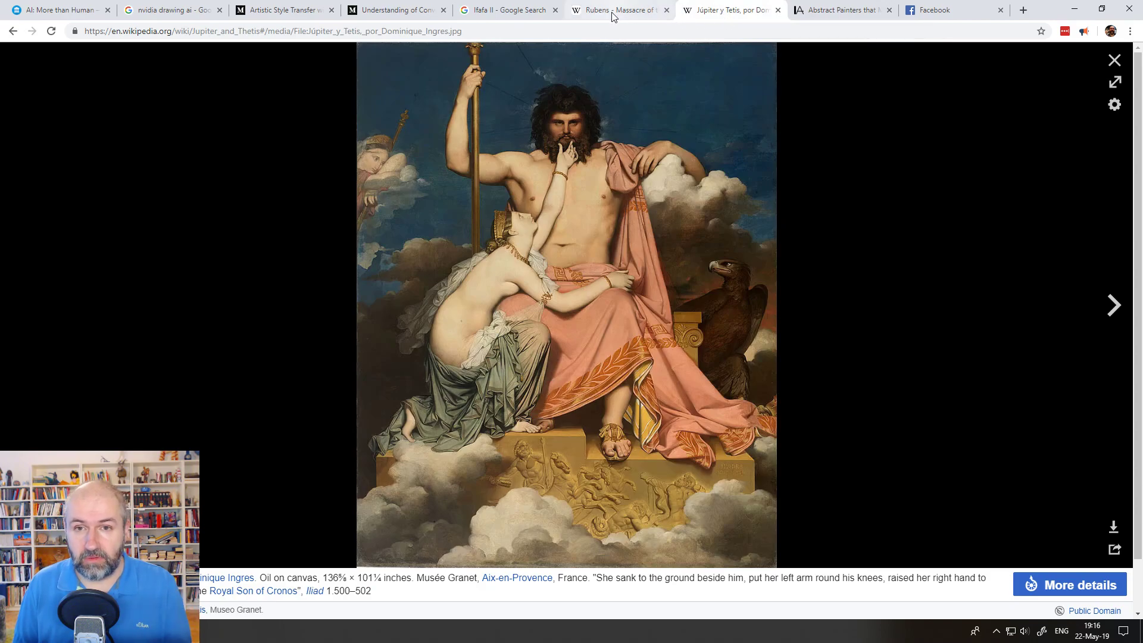
click(616, 10)
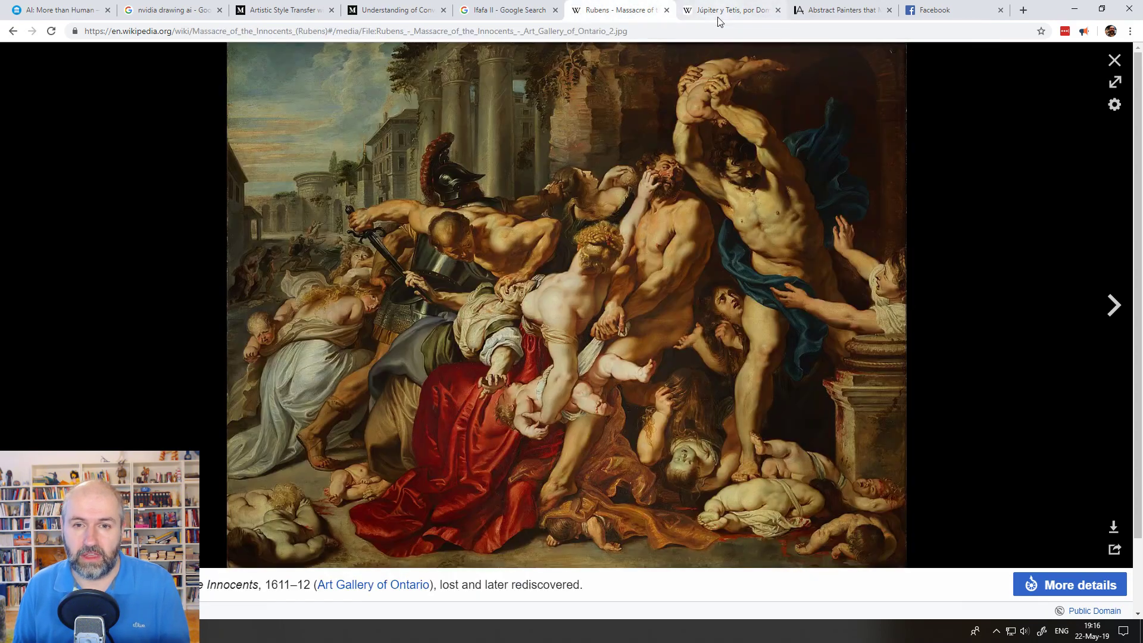
click(727, 9)
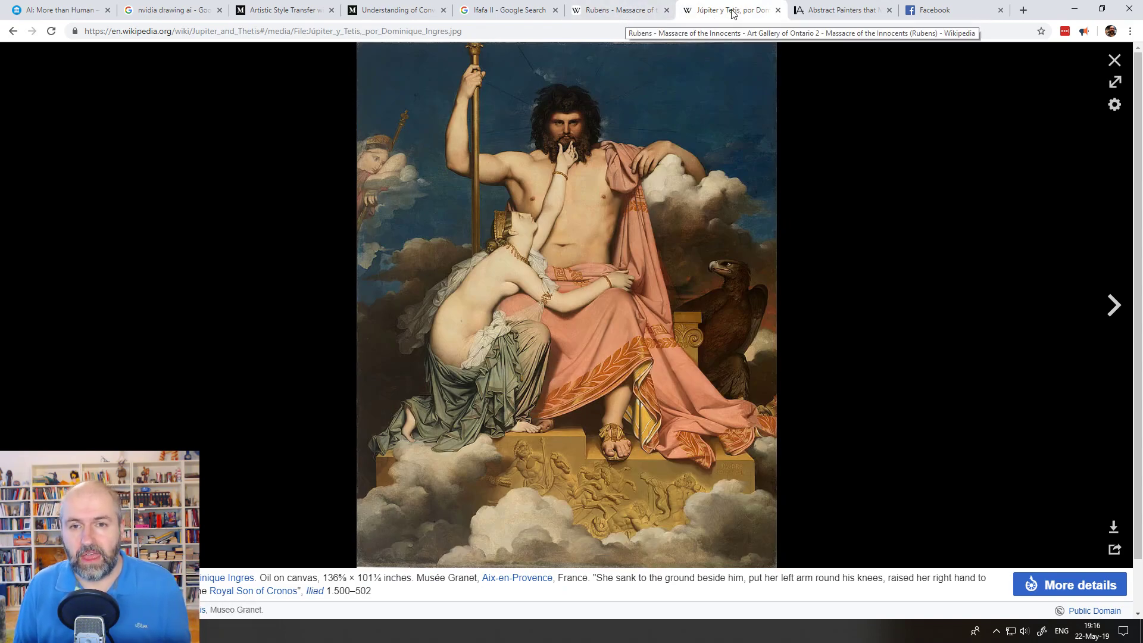
mouse_move(734, 11)
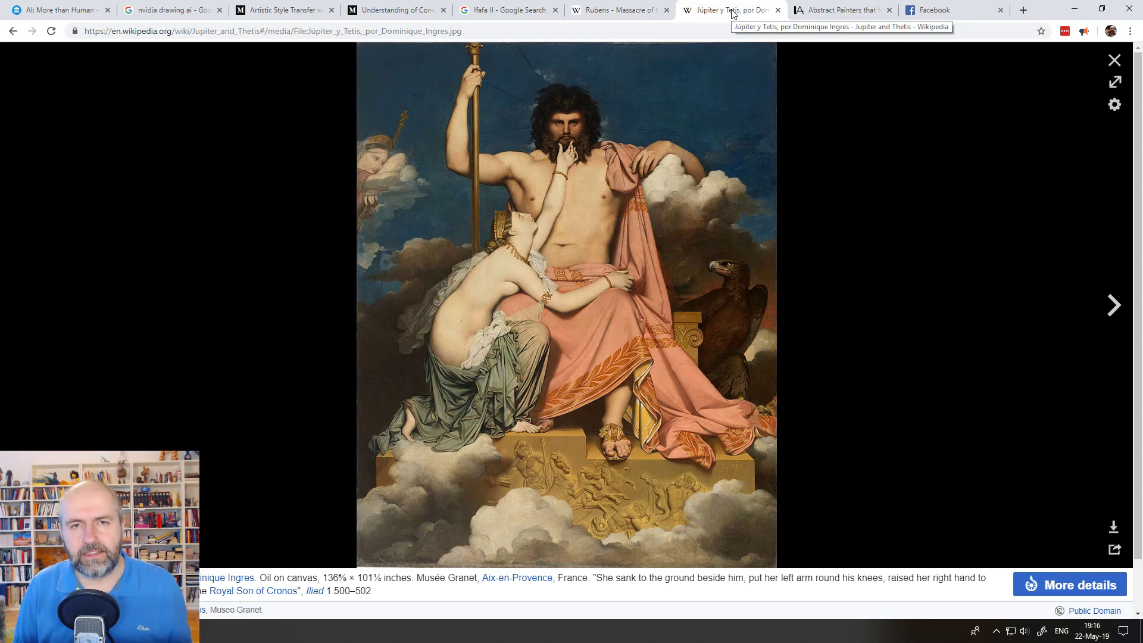
mouse_move(826, 13)
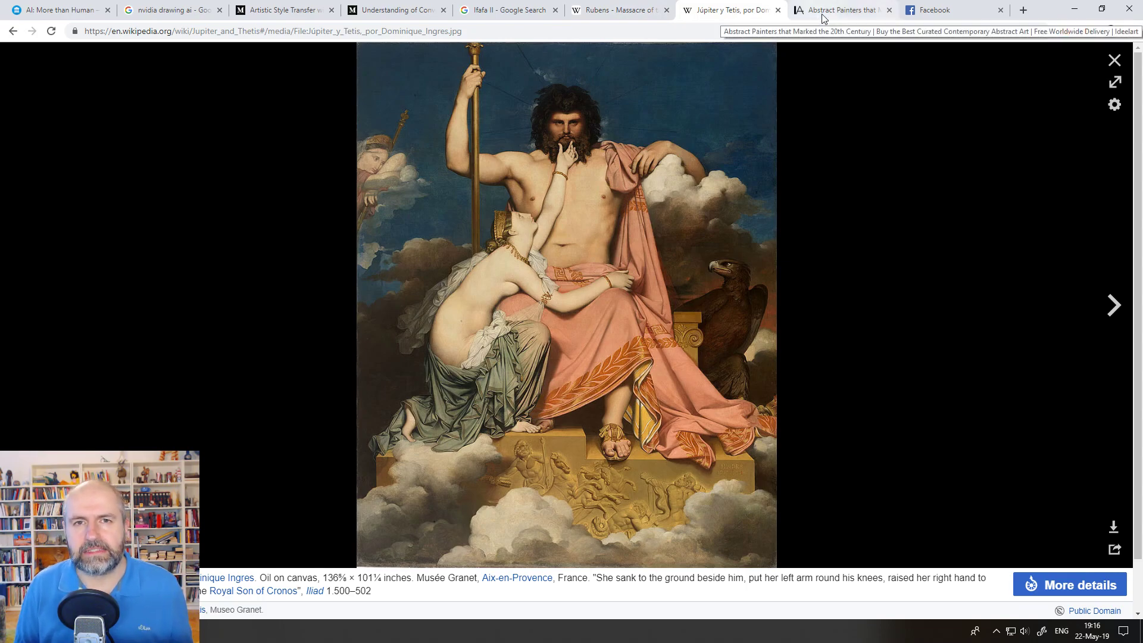
Flip between Kandinsky's Composition IV, Ingres and Rubens, finishing on Kandinsky in the IdeelArt article
click(838, 9)
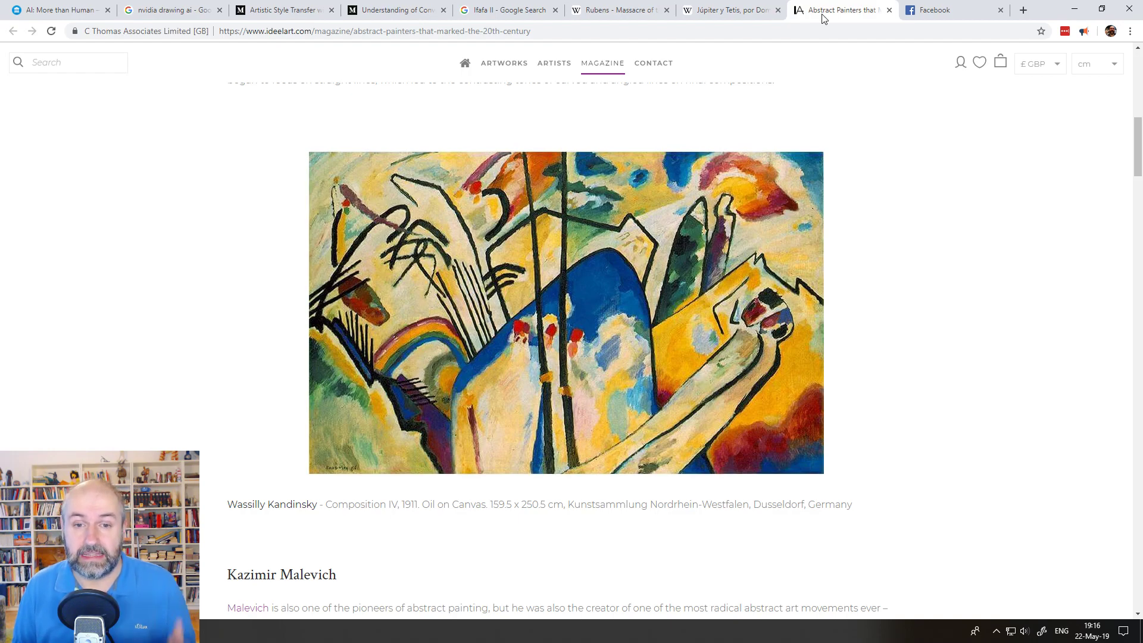
click(729, 10)
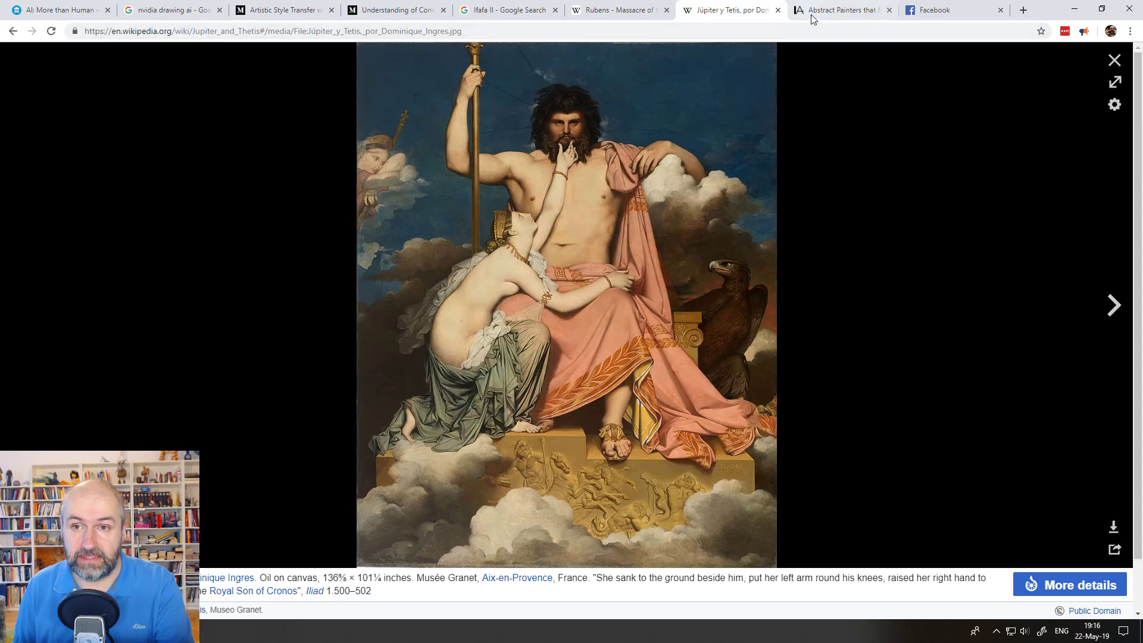
mouse_move(817, 18)
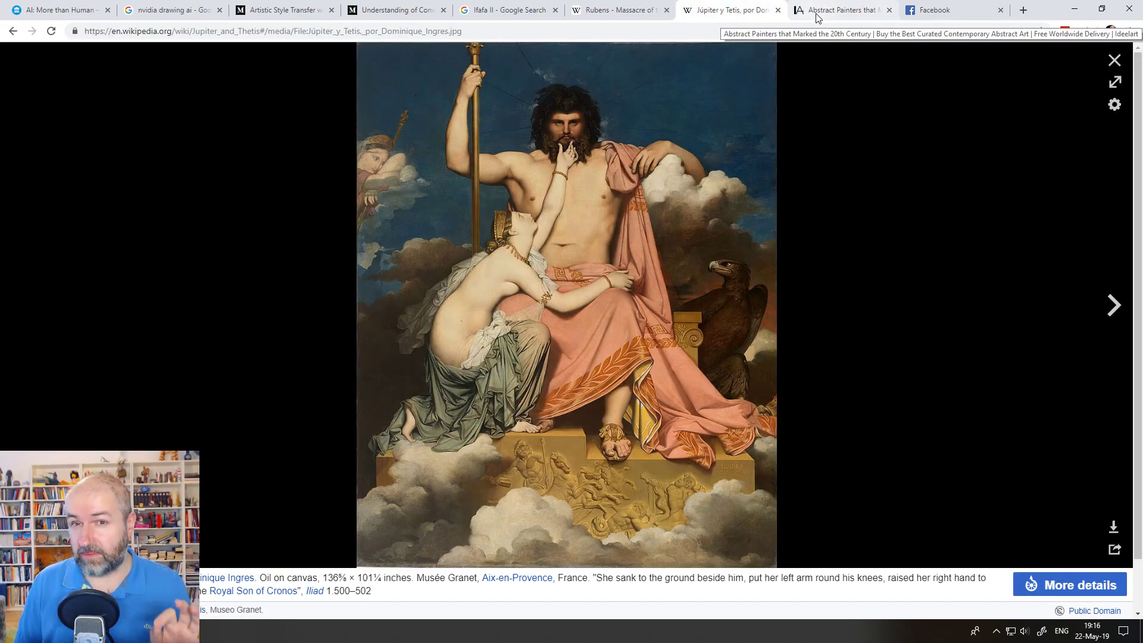
click(616, 9)
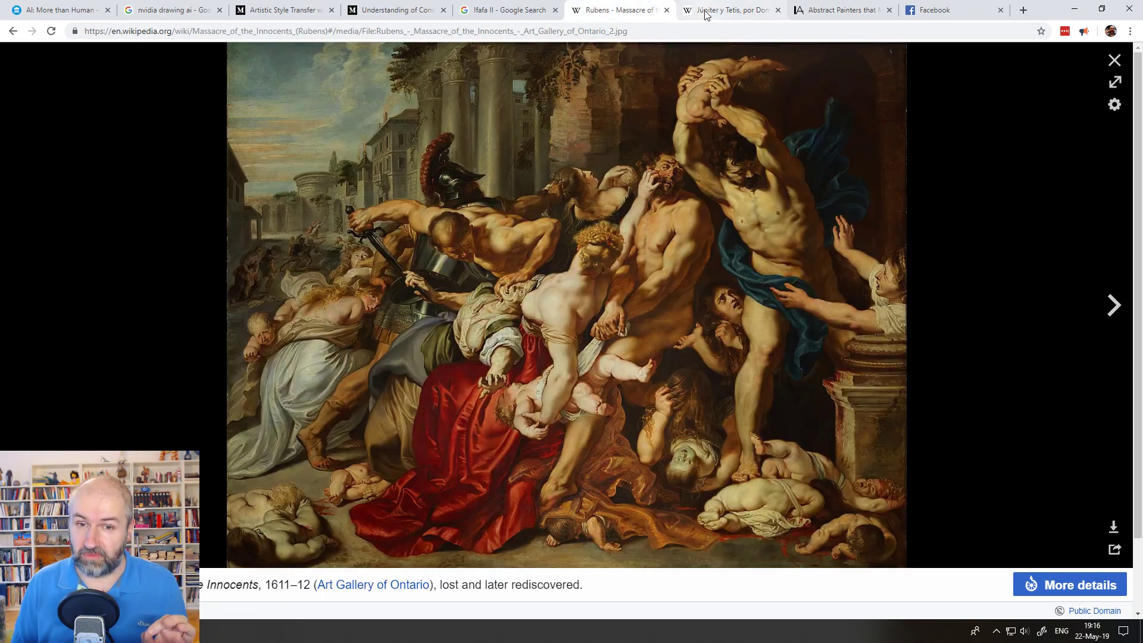
mouse_move(707, 16)
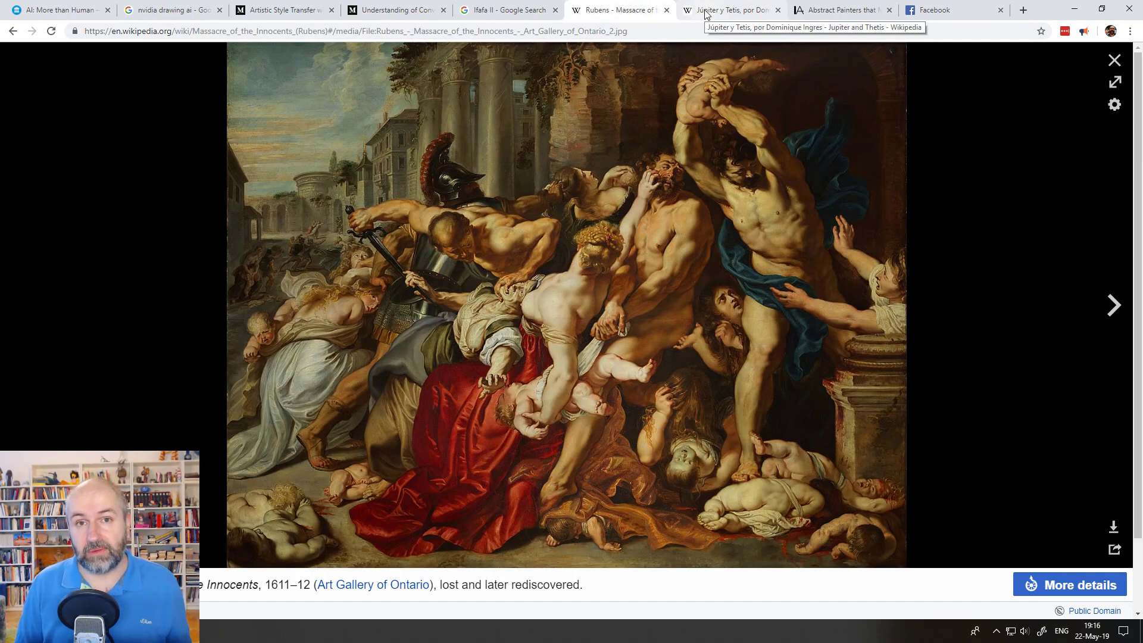
click(723, 9)
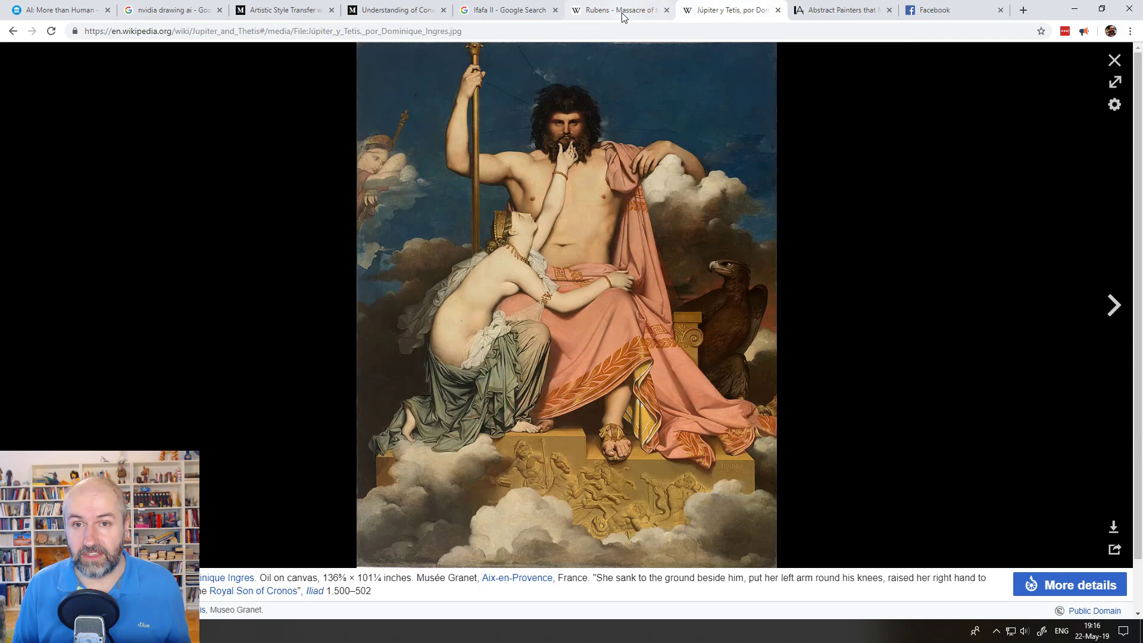
mouse_move(729, 9)
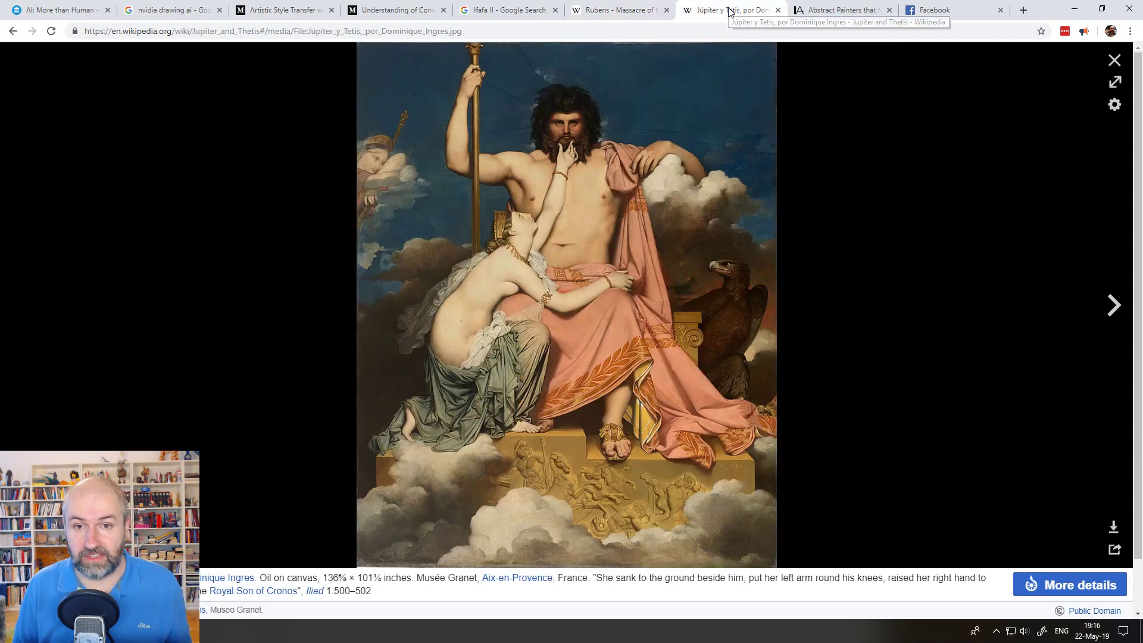
click(839, 10)
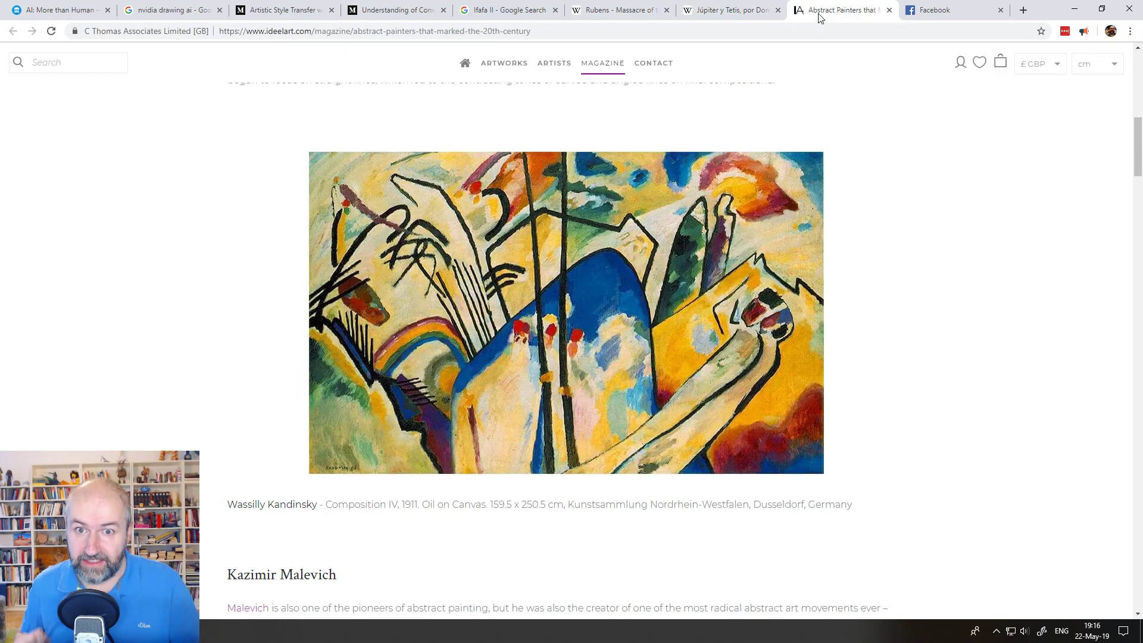
mouse_move(854, 179)
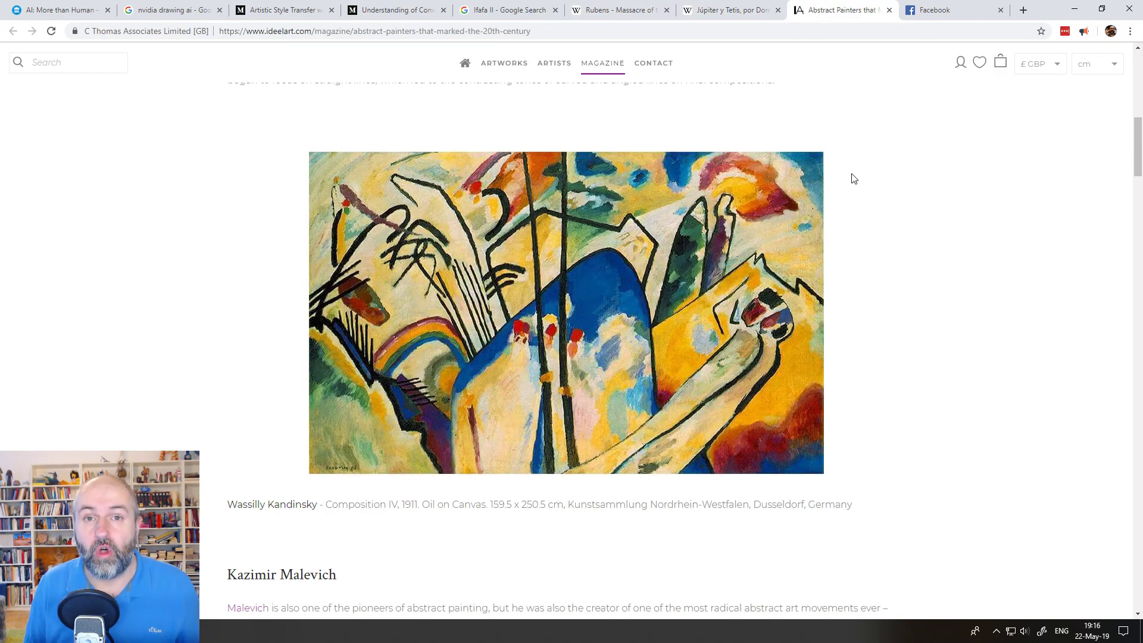
scroll(down, 3)
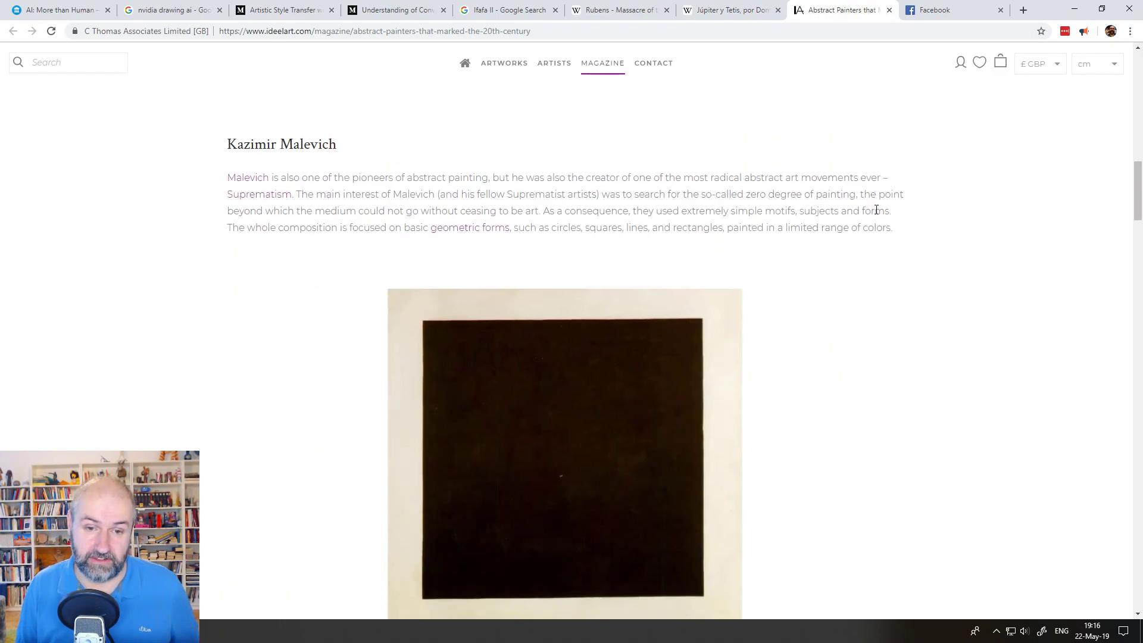
scroll(down, 3)
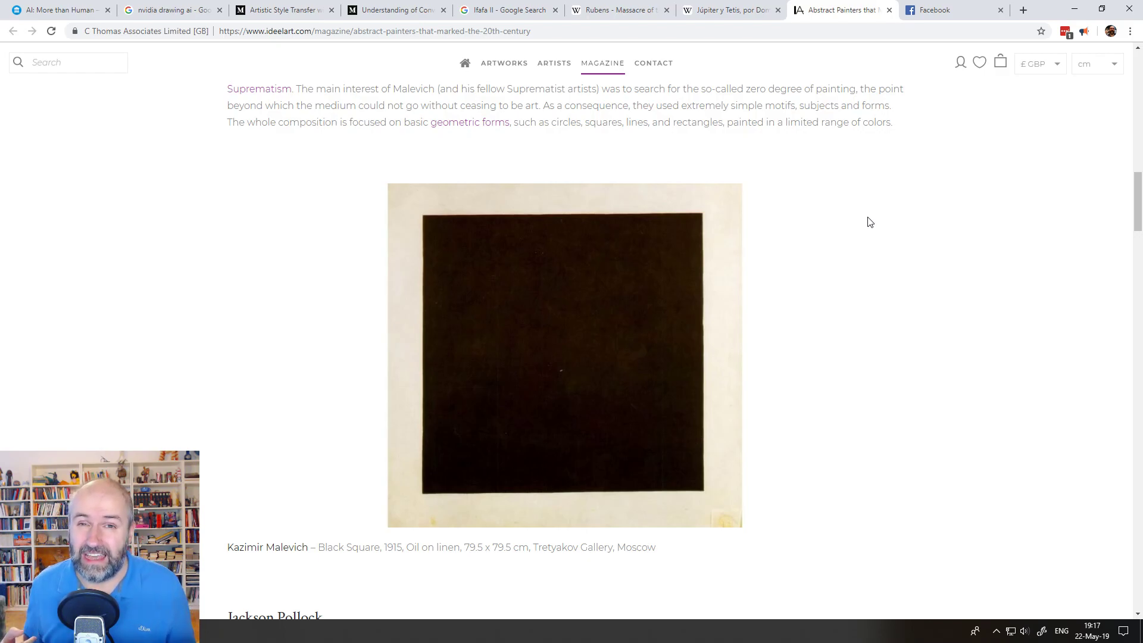
mouse_move(838, 248)
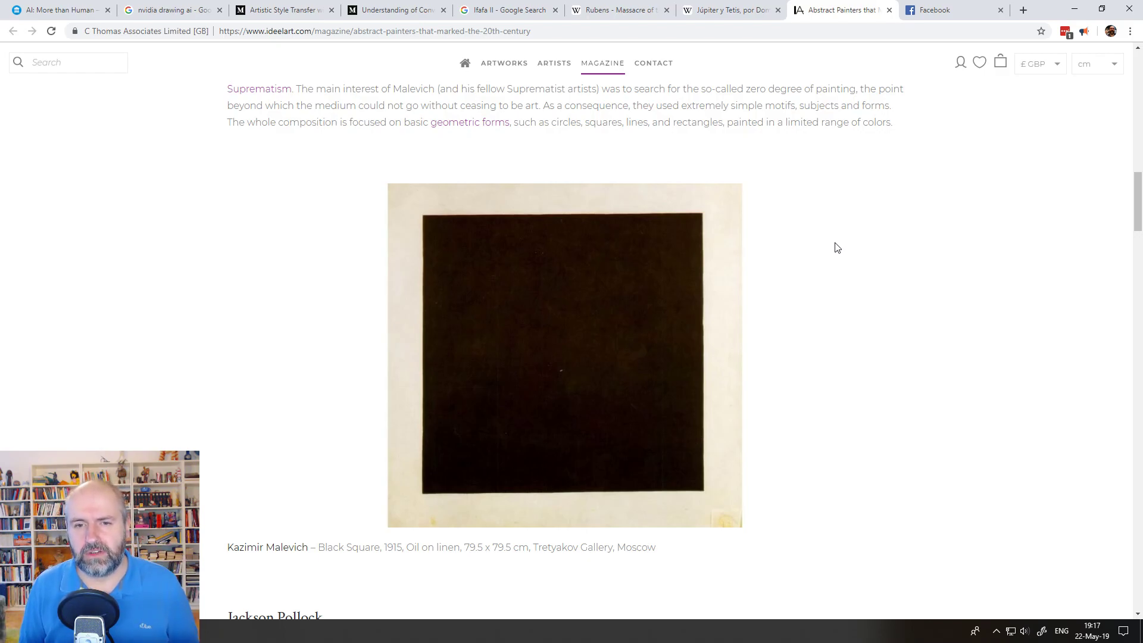
scroll(up, 3)
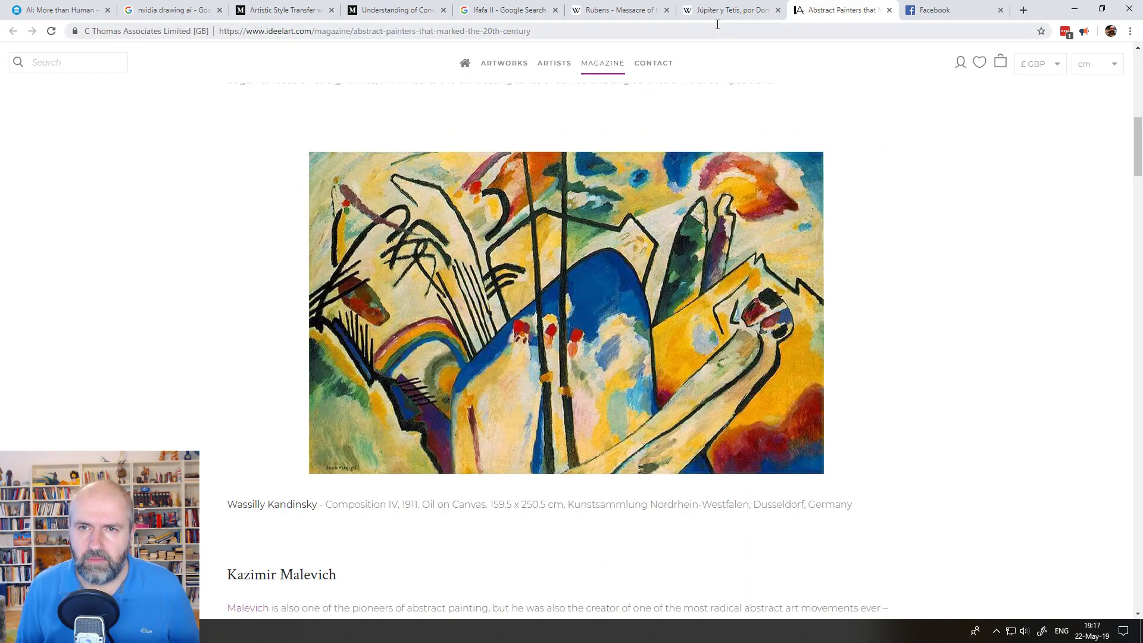
click(723, 9)
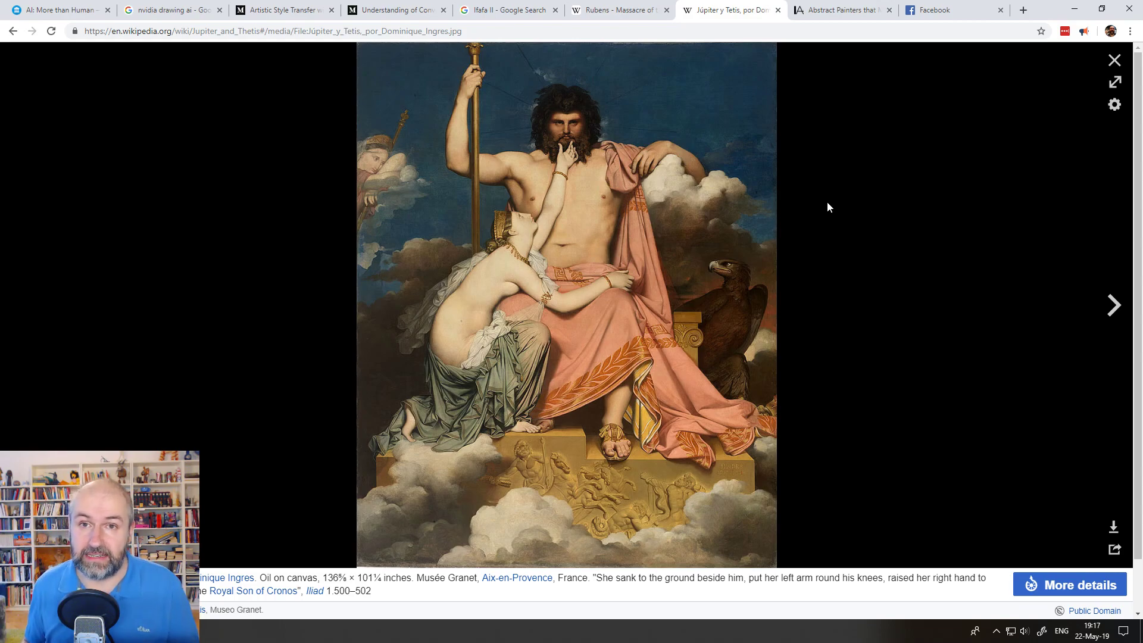
click(840, 10)
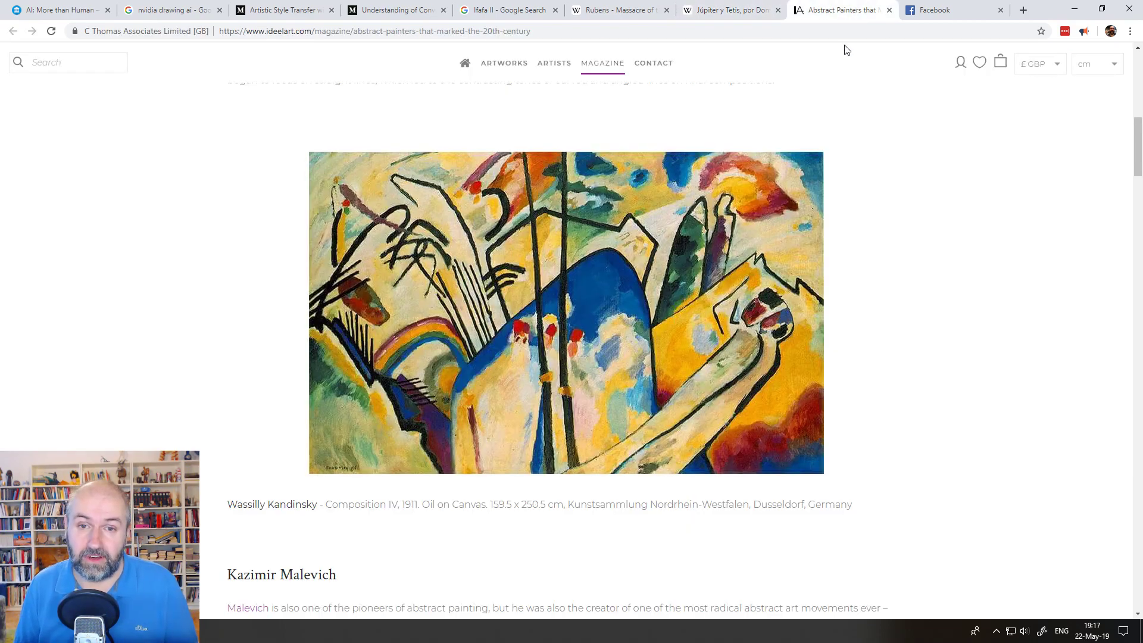
click(723, 10)
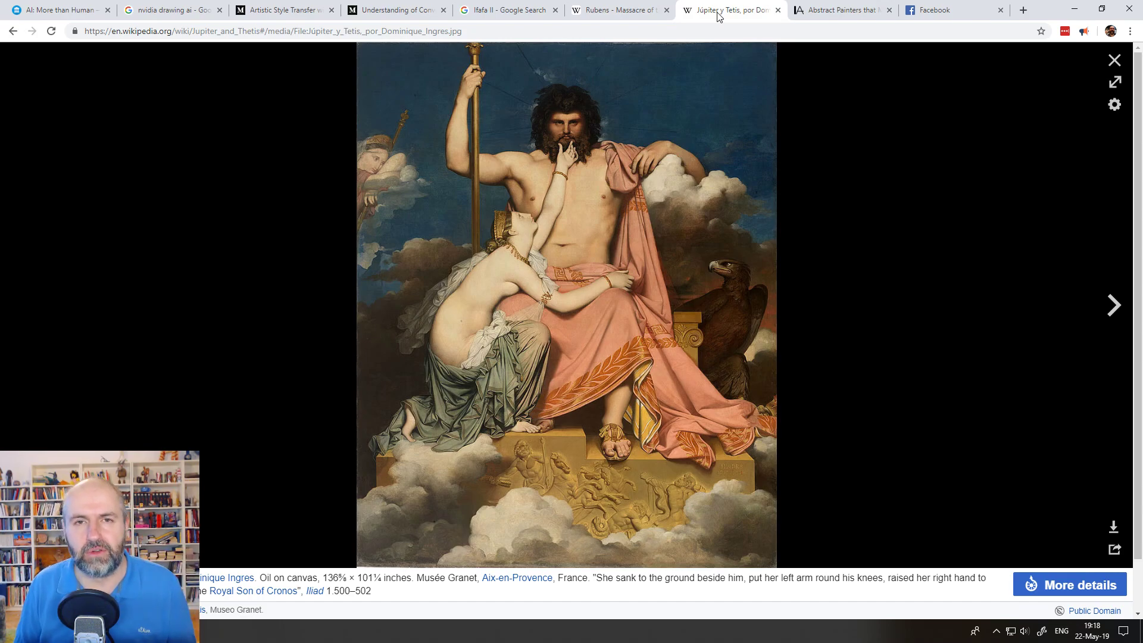
mouse_move(814, 15)
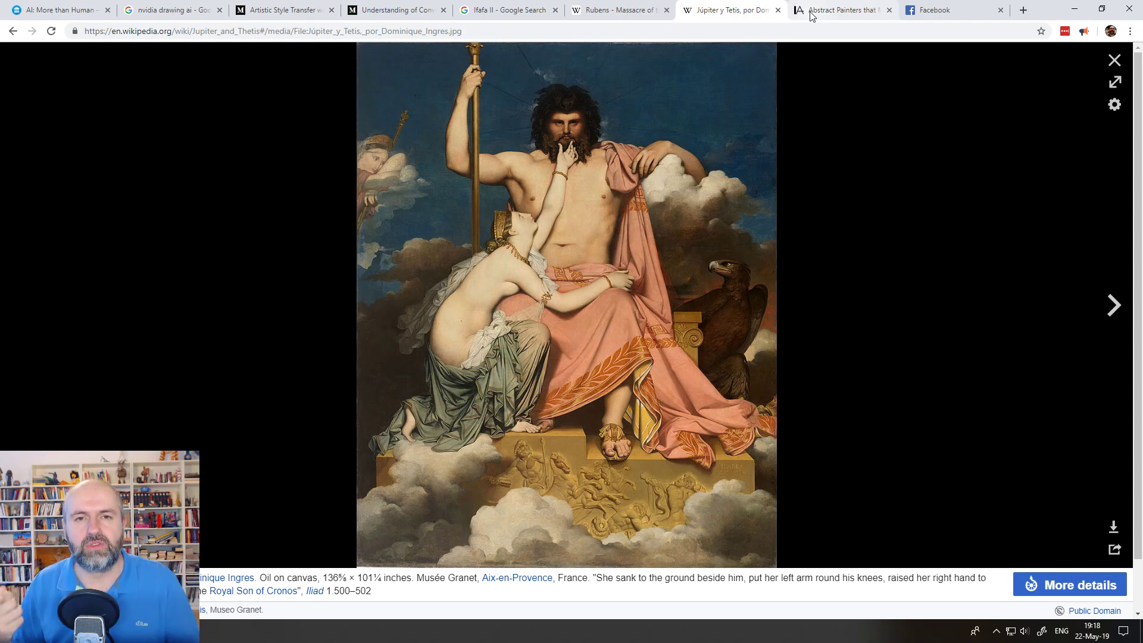
Switch from the Ingres painting to the IdeelArt article with Kandinsky's Composition IV
click(840, 9)
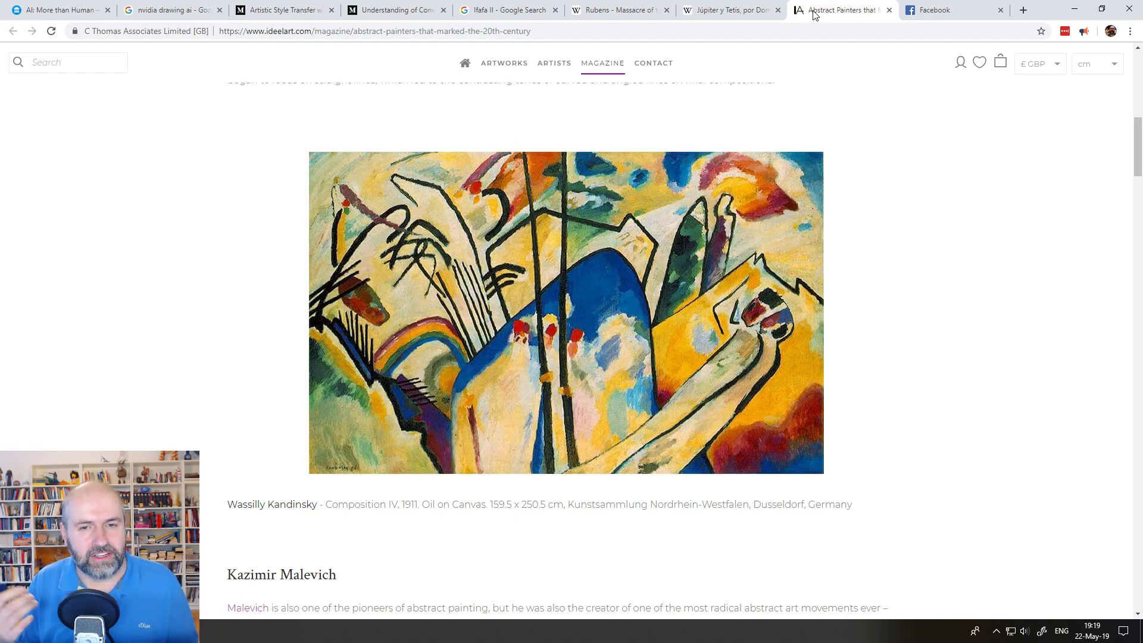
scroll(down, 3)
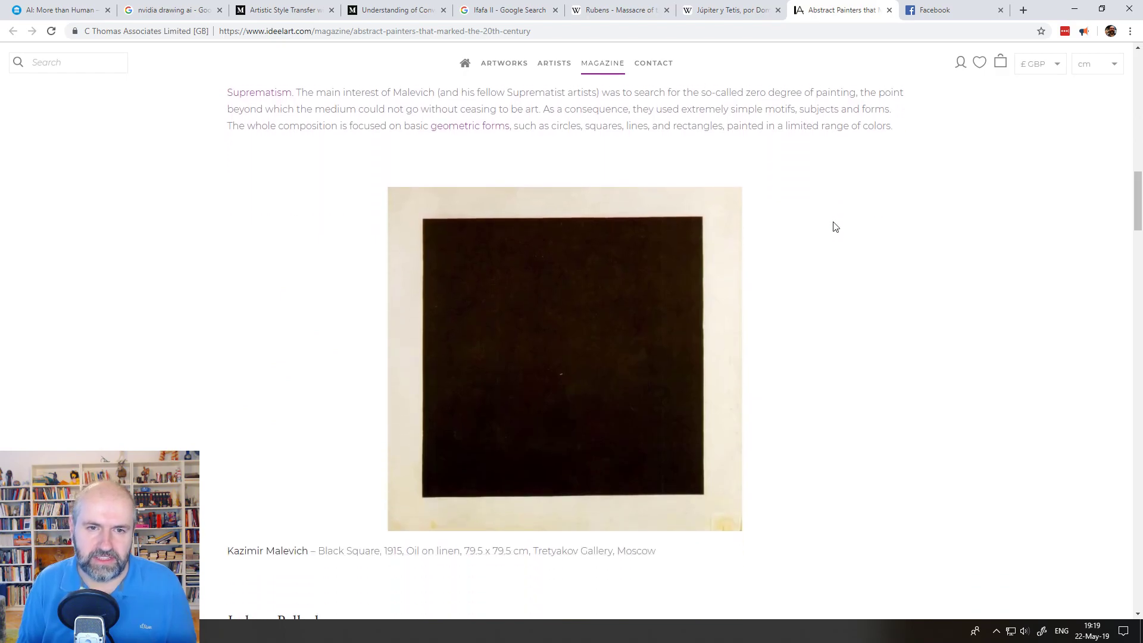
scroll(down, 3)
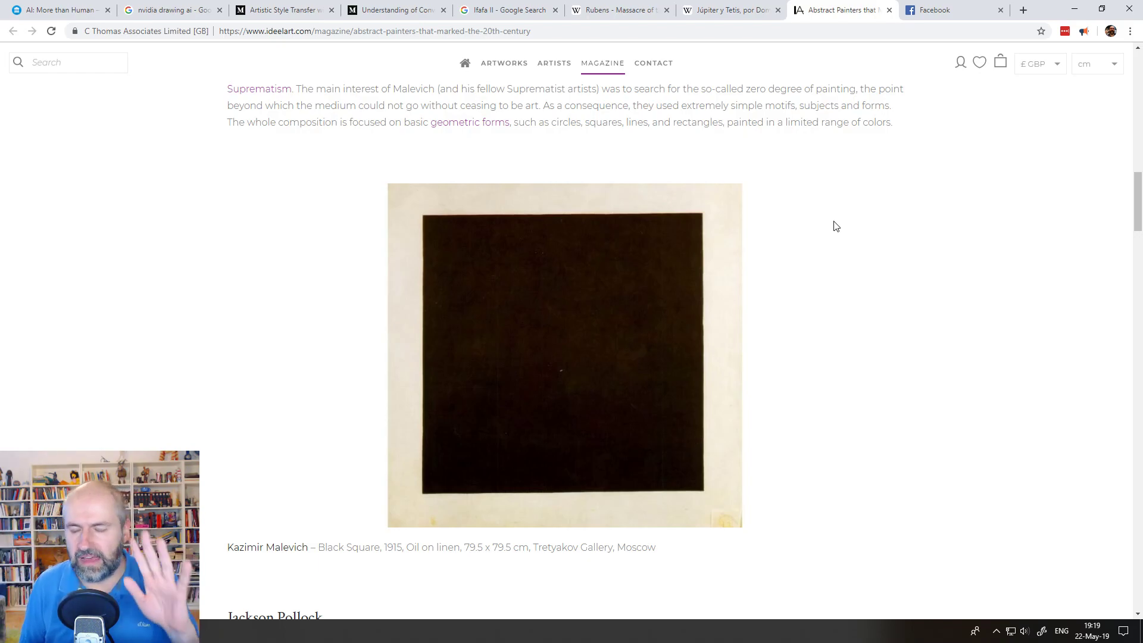
scroll(down, 3)
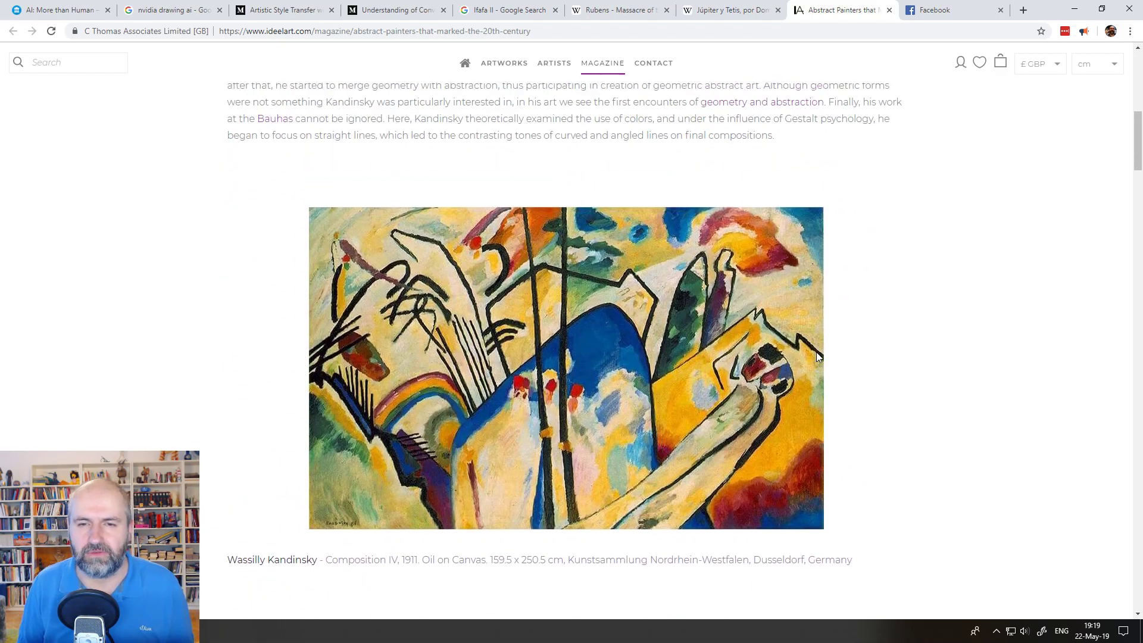
scroll(down, 3)
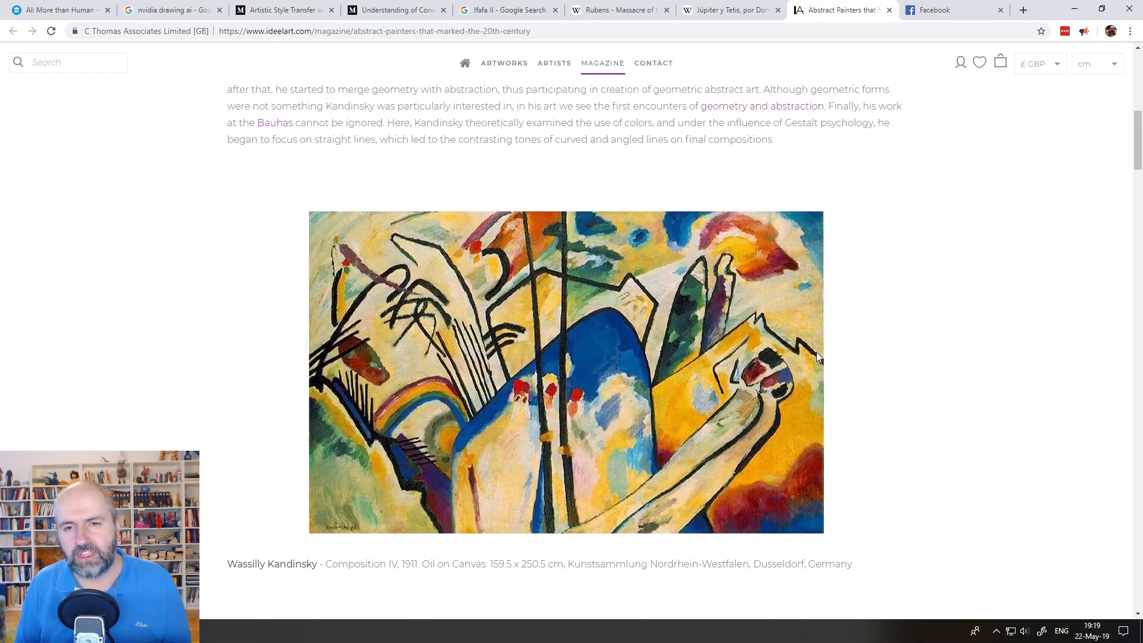
mouse_move(834, 303)
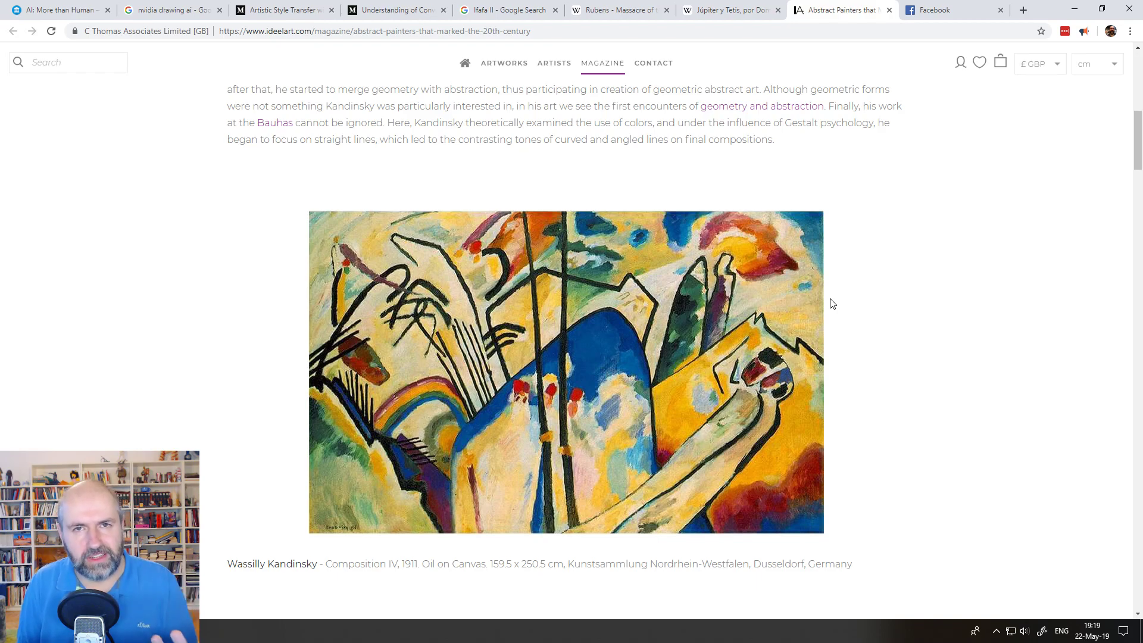
mouse_move(458, 55)
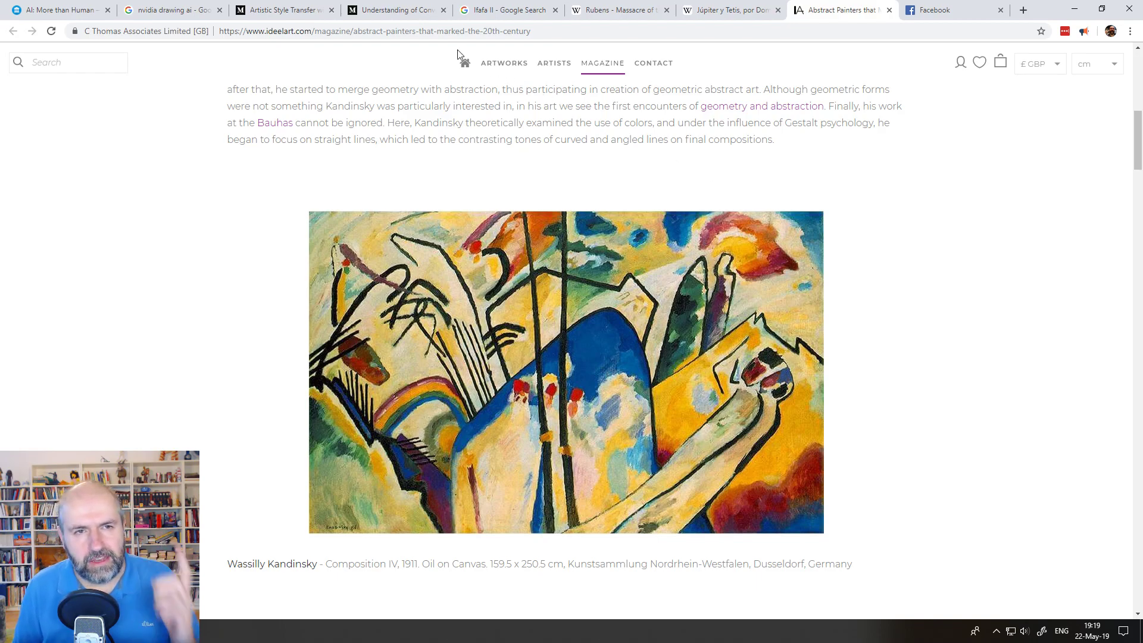
Return to the Medium style-transfer article showing the Picasso and Scream examples
click(289, 10)
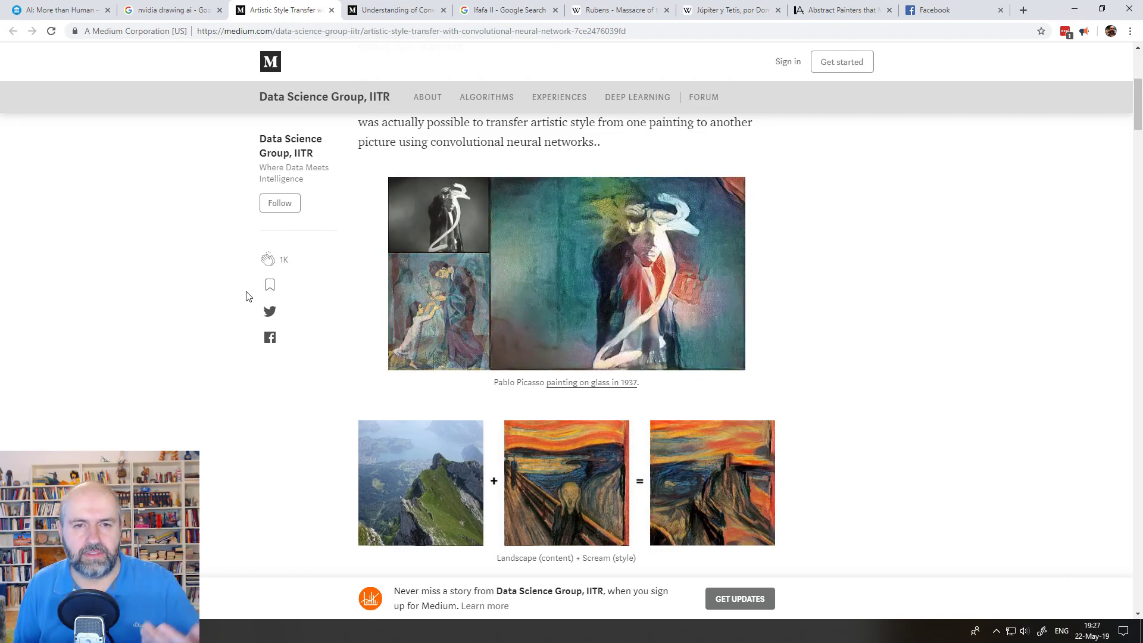
Cycle through the NVIDIA doodle results, Arts & Culture AI page and Ingres painting, landing on Kandinsky's Composition IV
click(167, 10)
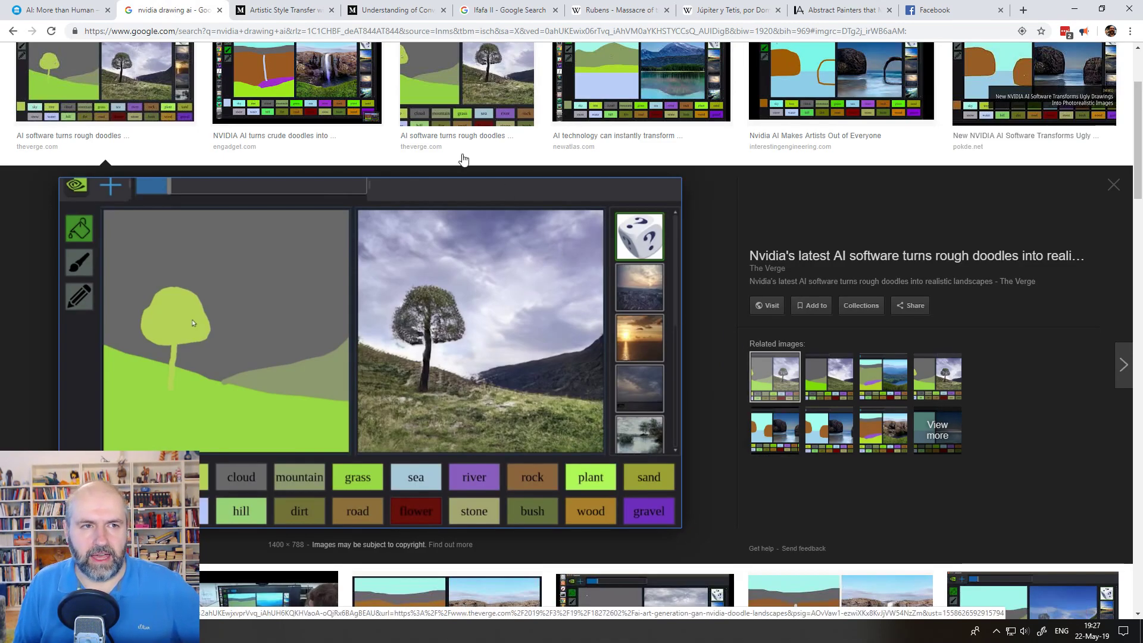
click(59, 11)
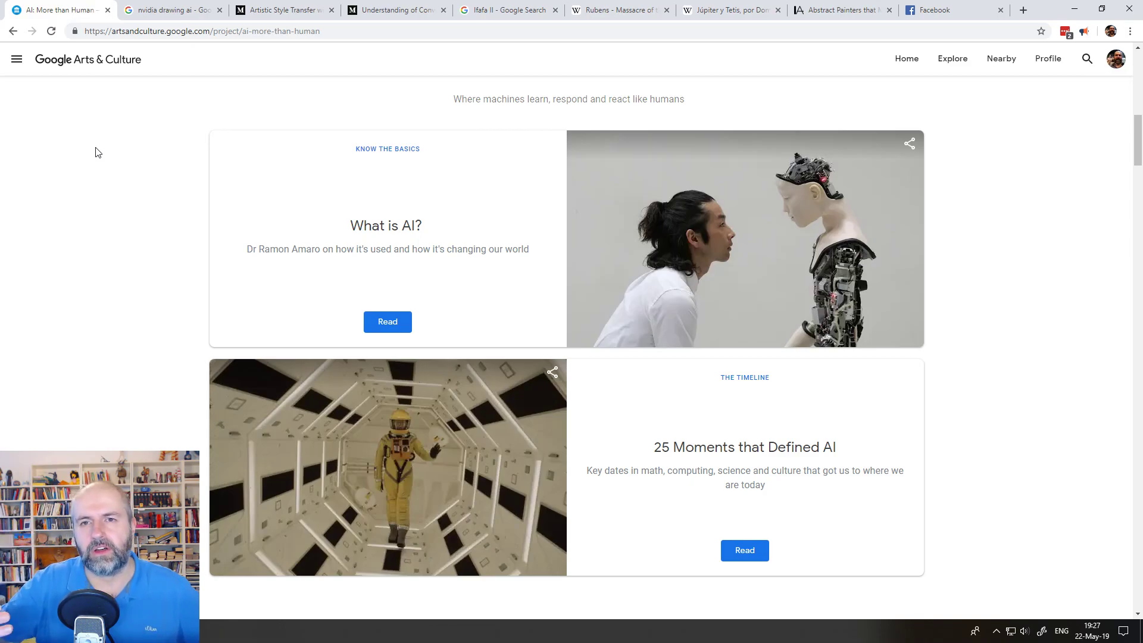
click(729, 10)
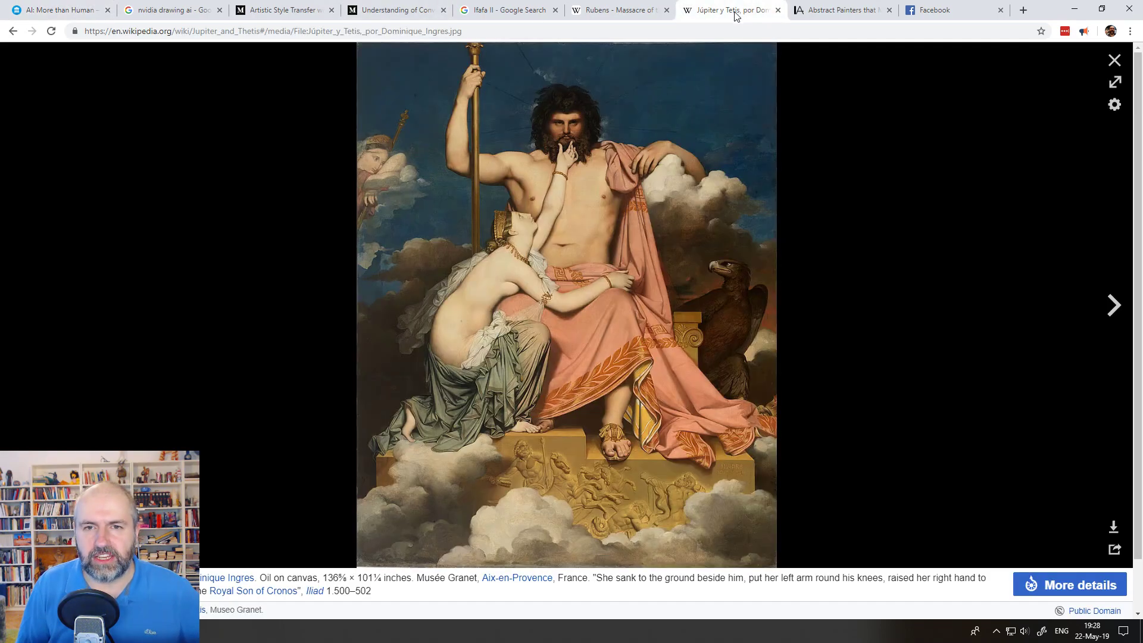
click(839, 10)
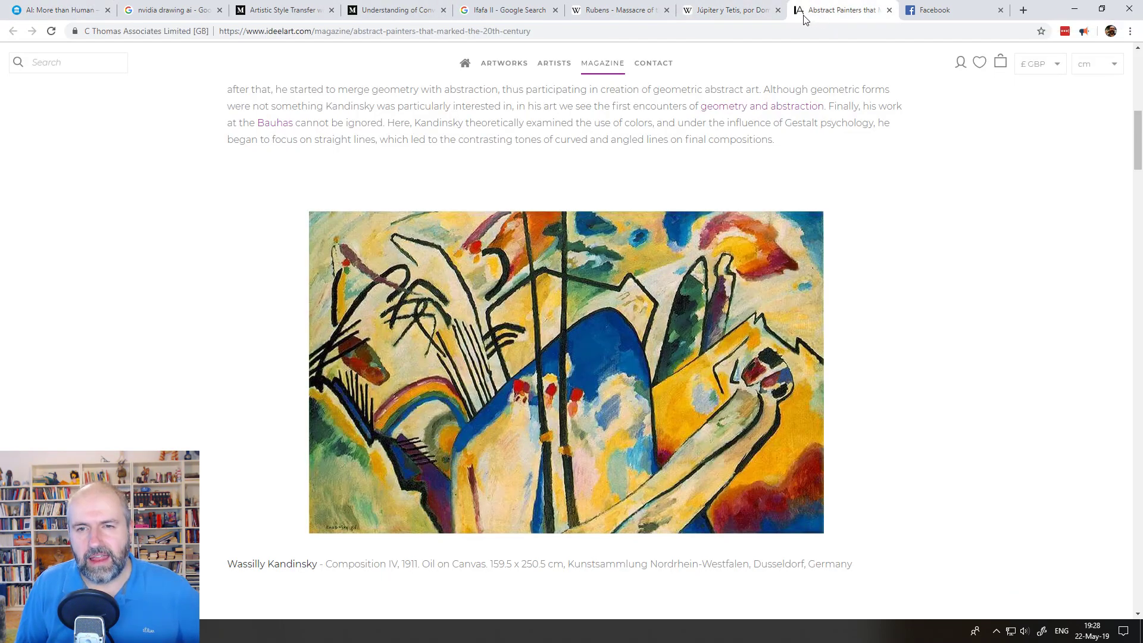
mouse_move(753, 13)
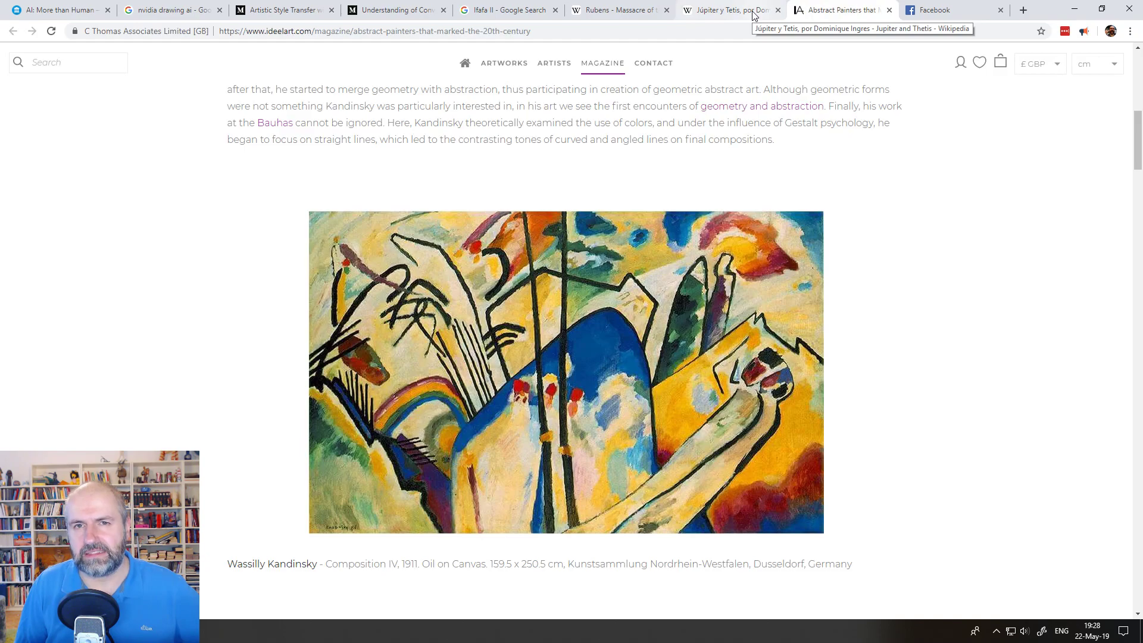